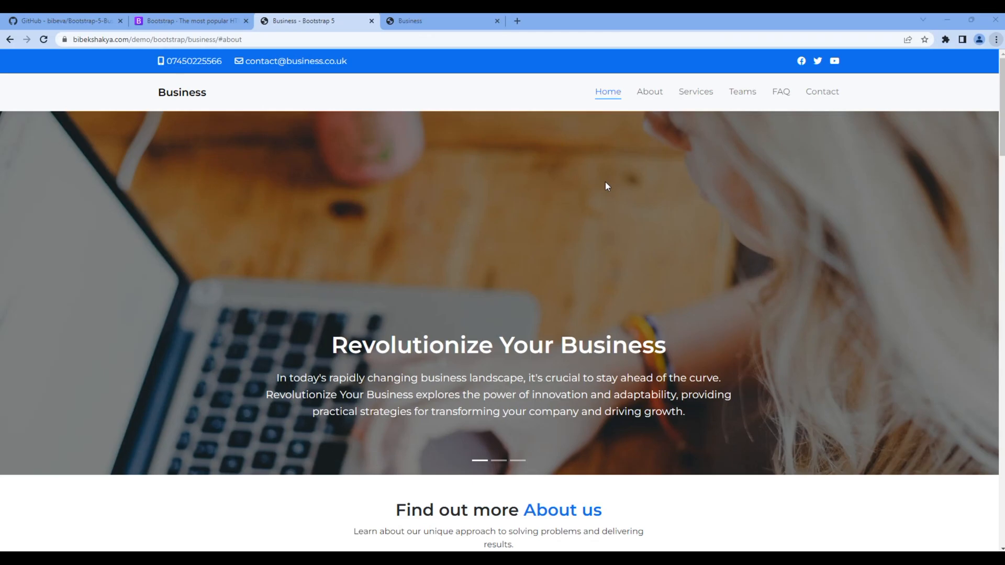
mouse_move(242, 100)
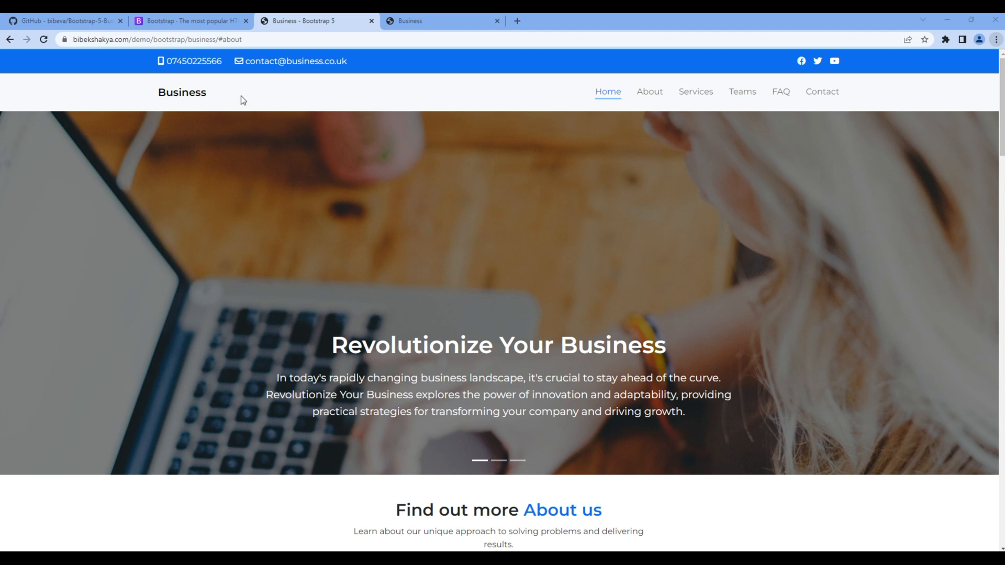
mouse_move(665, 80)
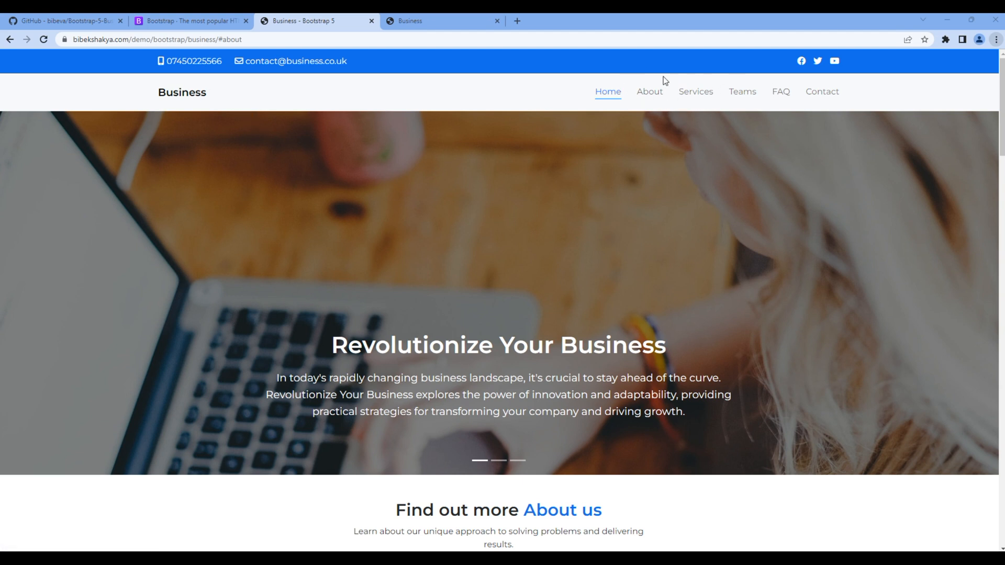
mouse_move(263, 295)
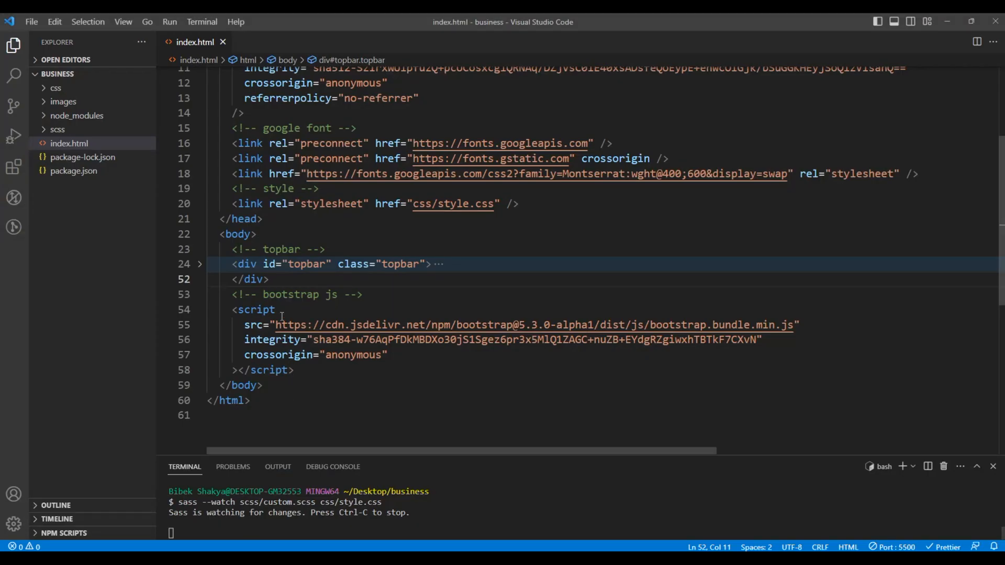
Step: Insert an <!-- header --> comment on a new line after the topbar's closing div
key(Enter)
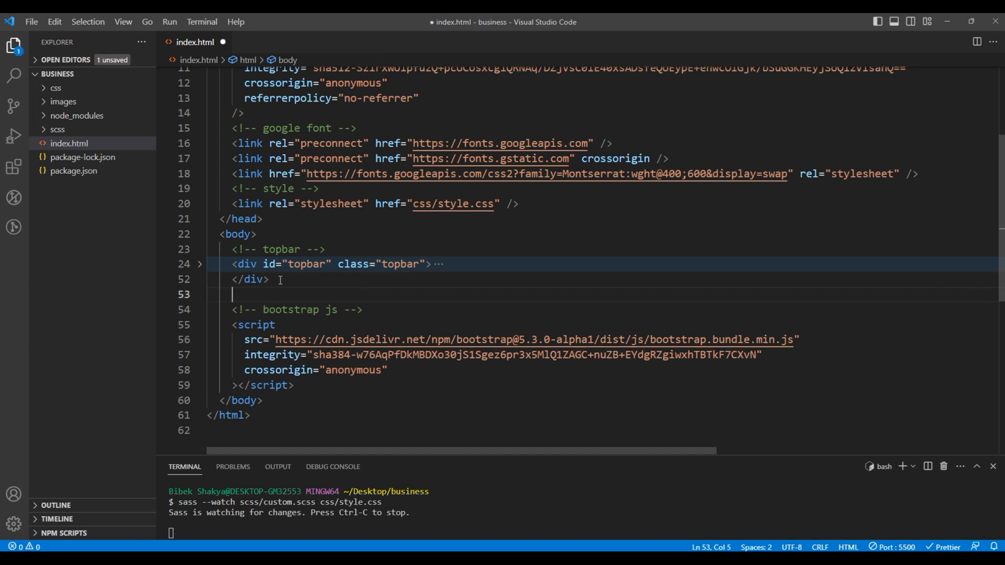
text(<!-- header -->)
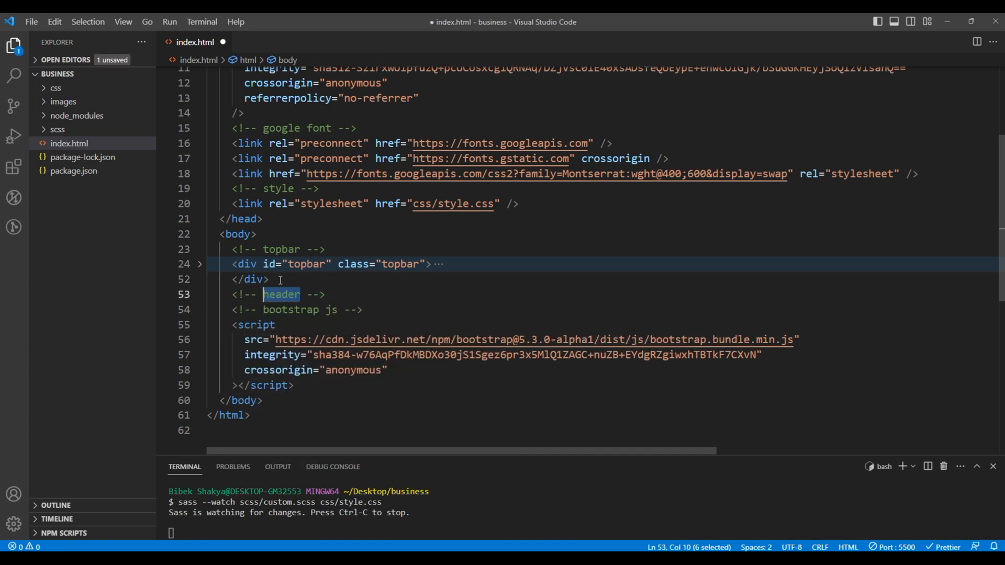
text(he)
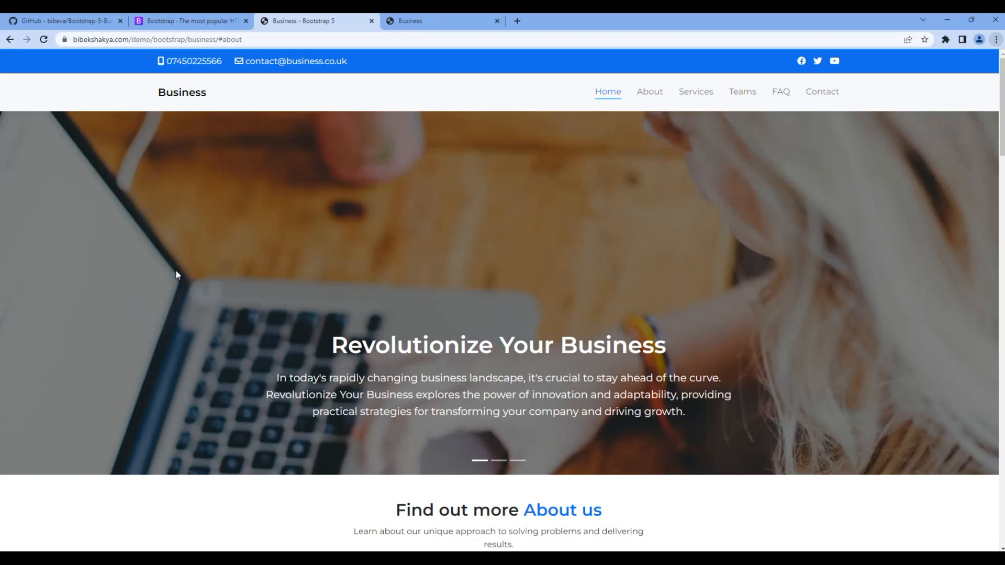
Step: Find the Scrolling example on Bootstrap's Navbar docs page and copy its HTML
click(189, 21)
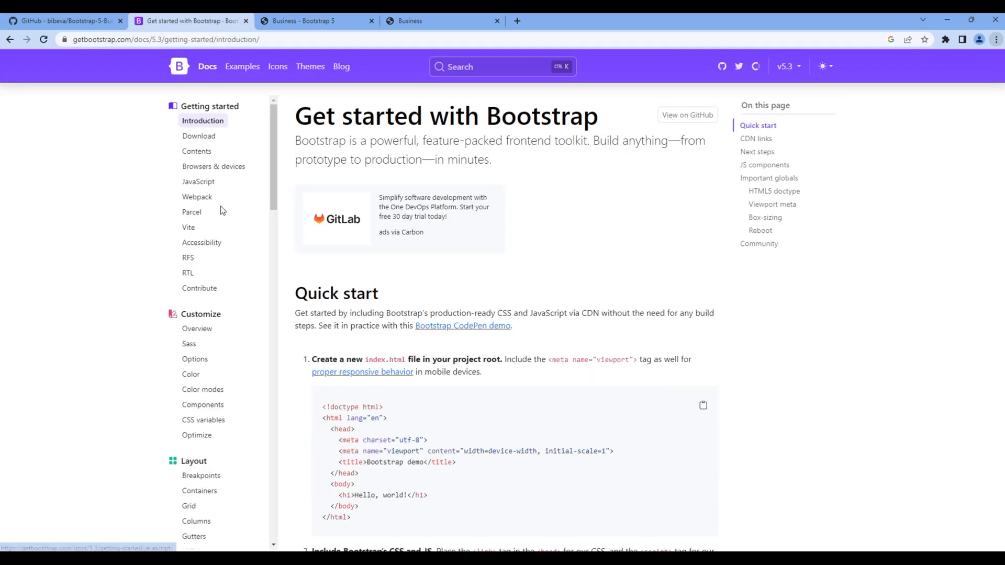
scroll(down, 3)
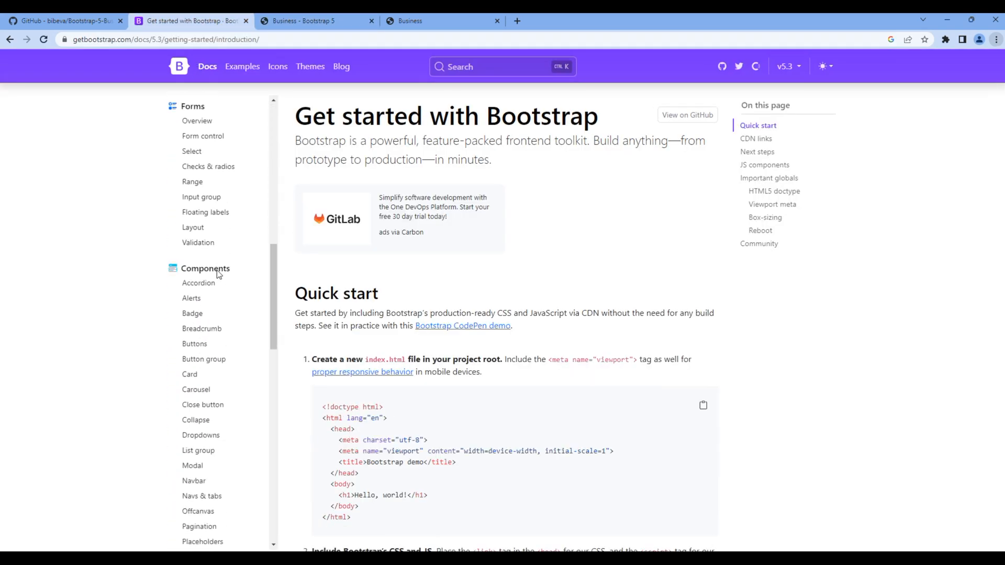
scroll(down, 3)
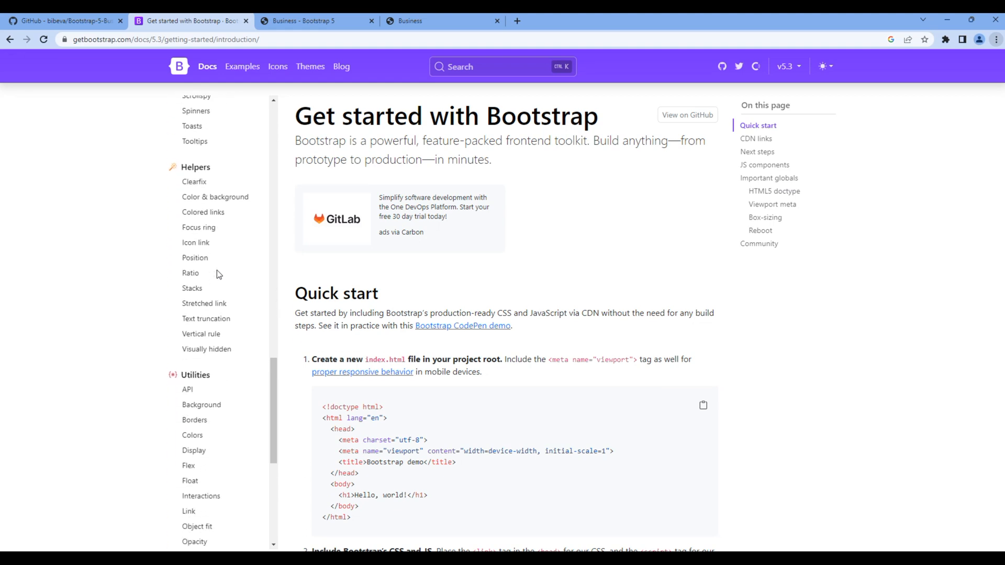
scroll(up, 3)
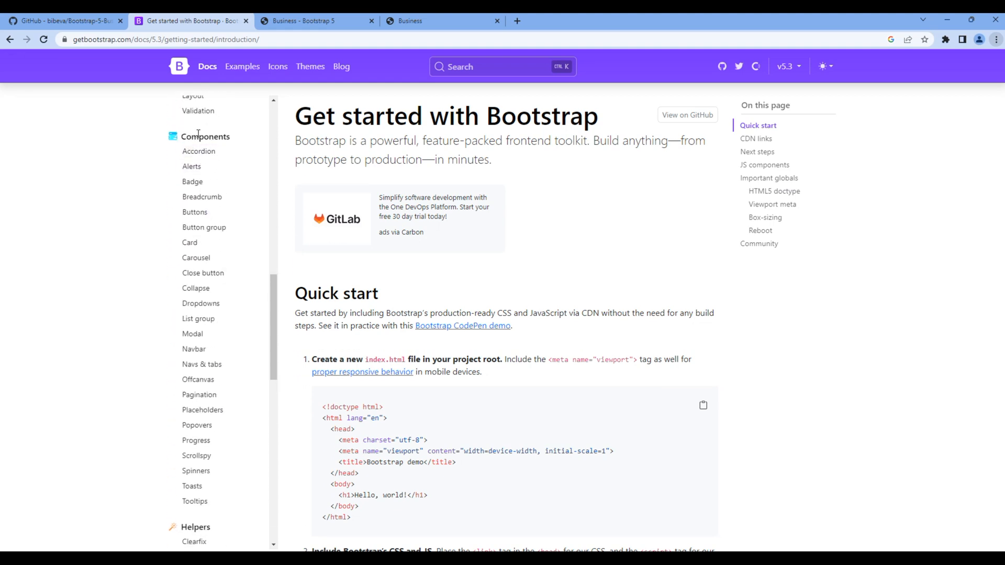
mouse_move(194, 348)
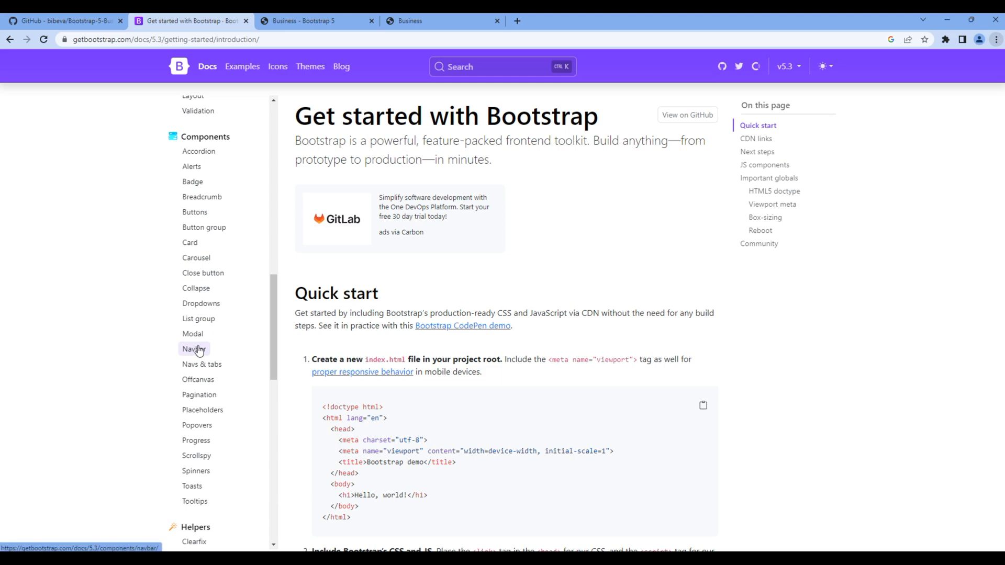
click(194, 349)
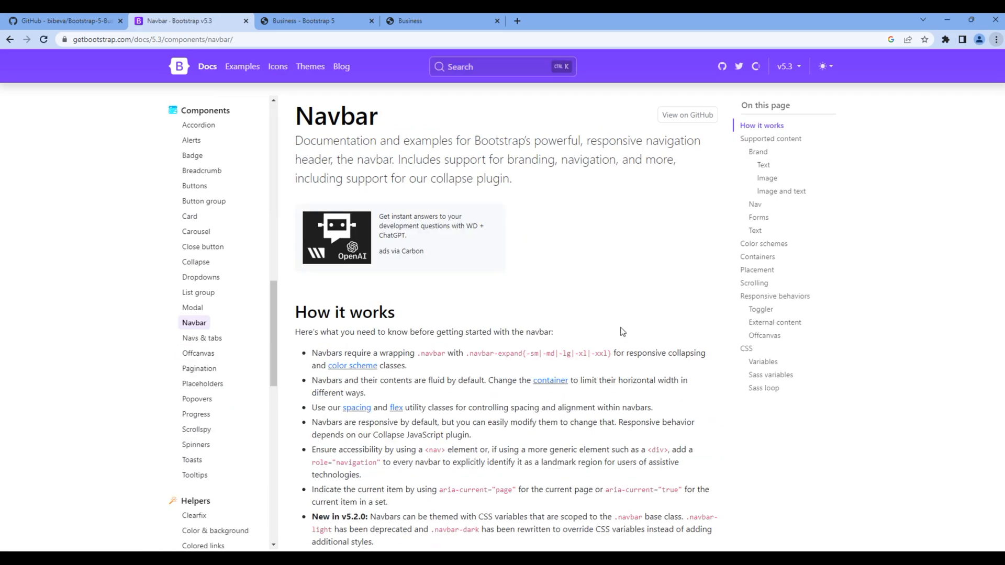
click(754, 282)
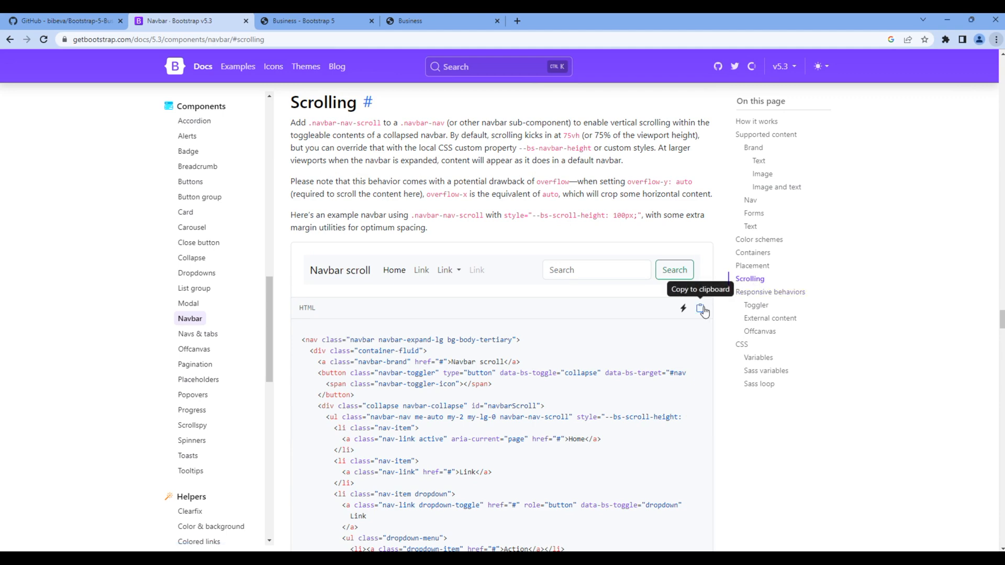
click(699, 308)
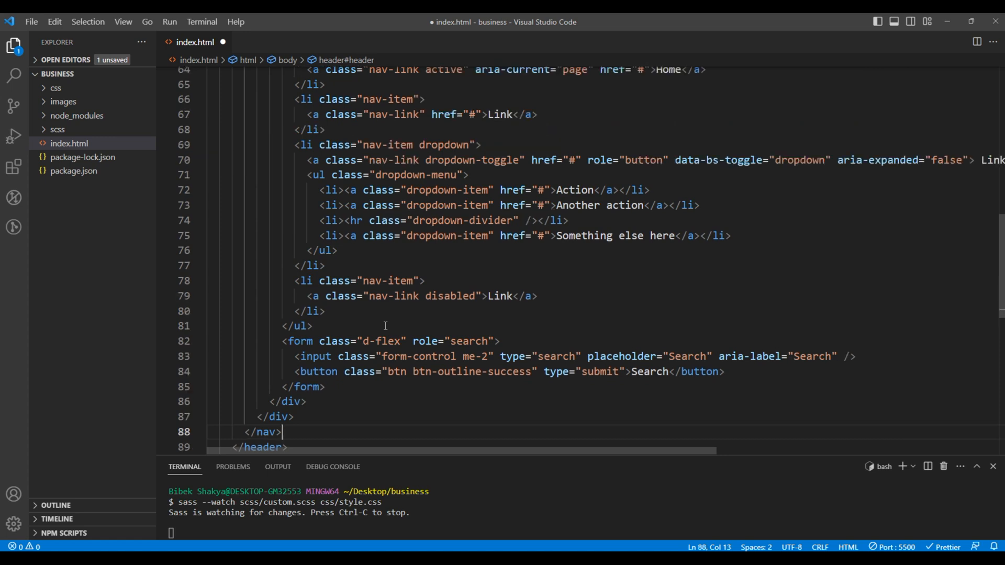
Step: Save index.html with the scrolling navbar code inside the header element
key(ctrl+s)
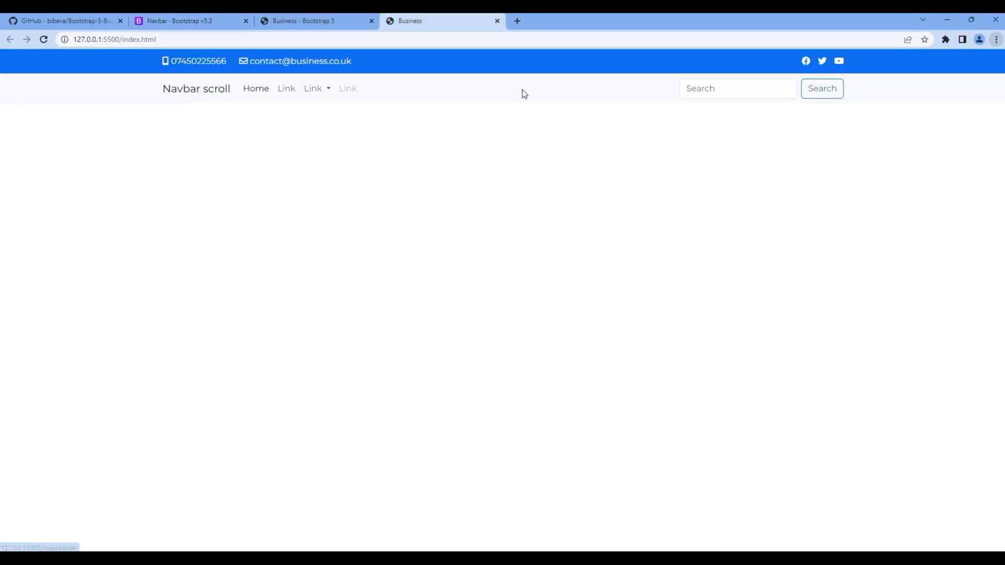
mouse_move(514, 109)
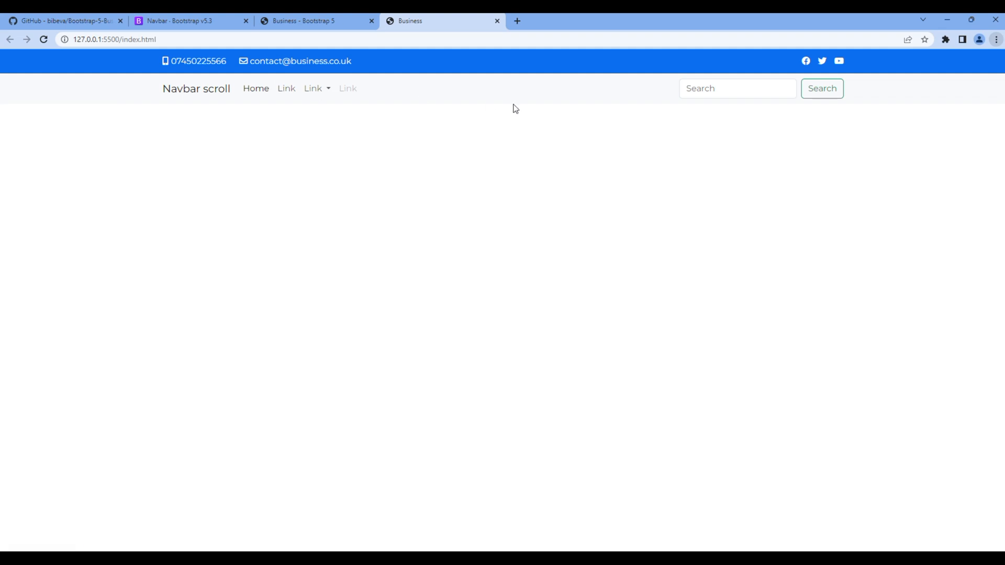
mouse_move(812, 106)
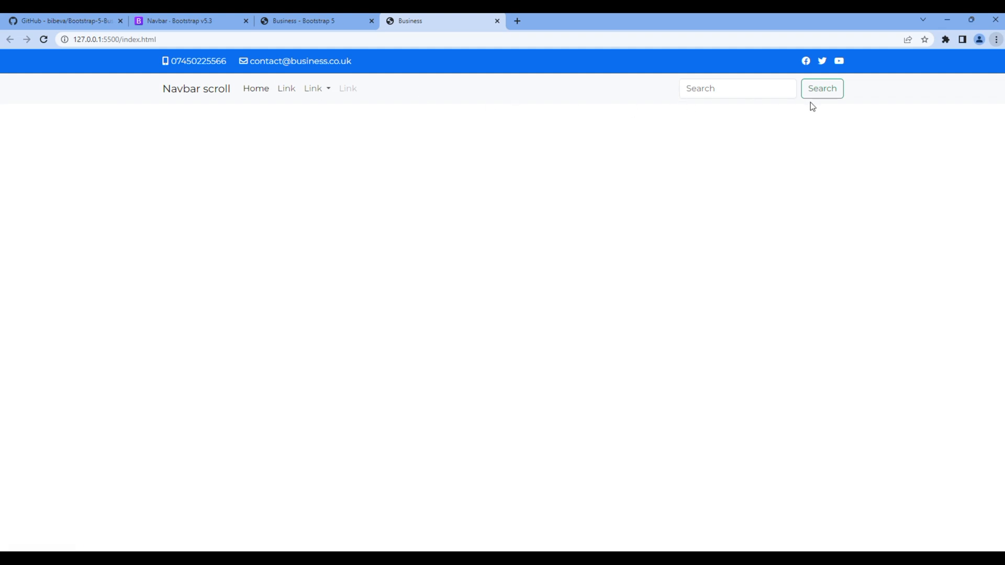
mouse_move(250, 515)
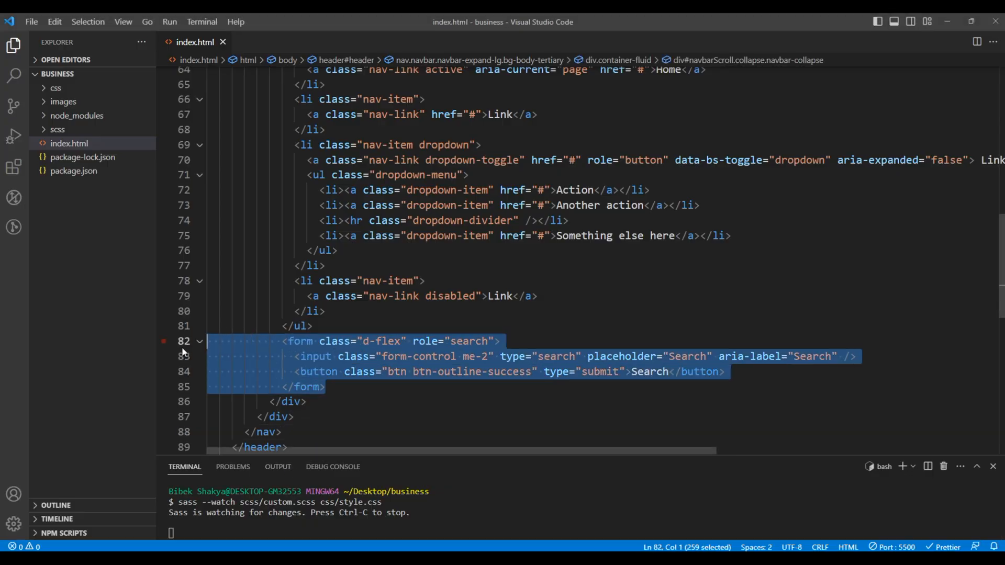
Step: Delete the navbar search form and change the brand 'Navbar scroll' to Business
key(Delete)
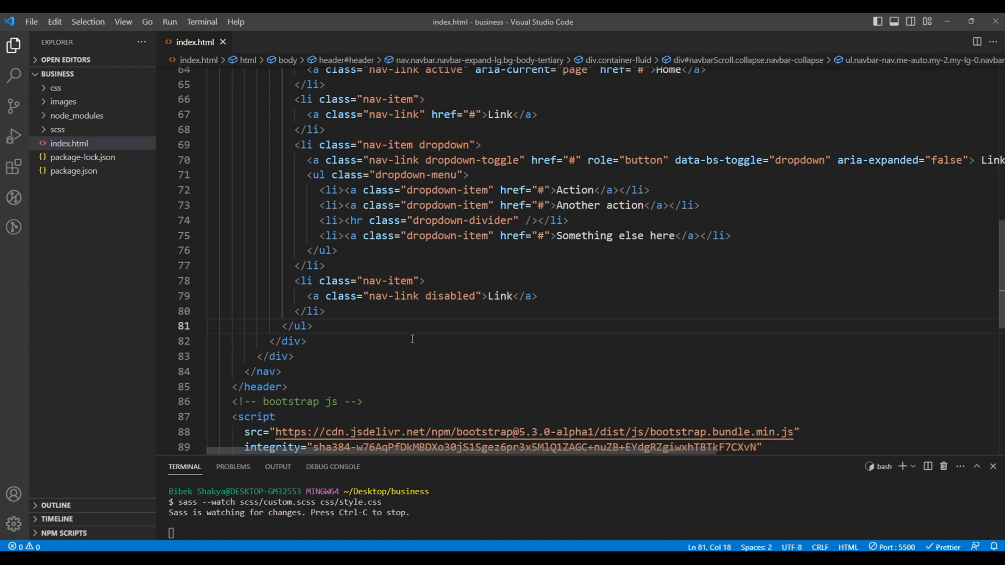
scroll(up, 3)
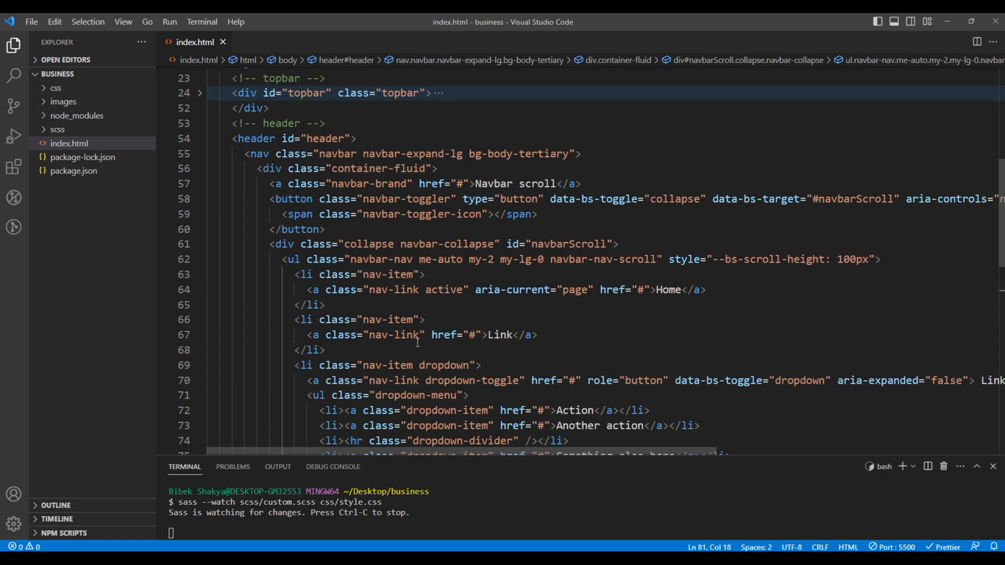
double_click(354, 184)
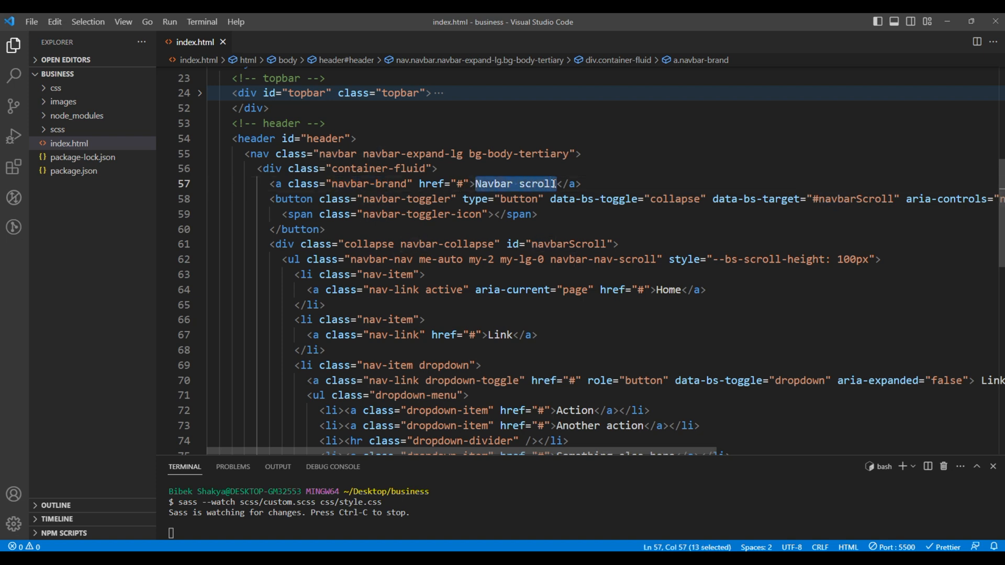
text(Busine)
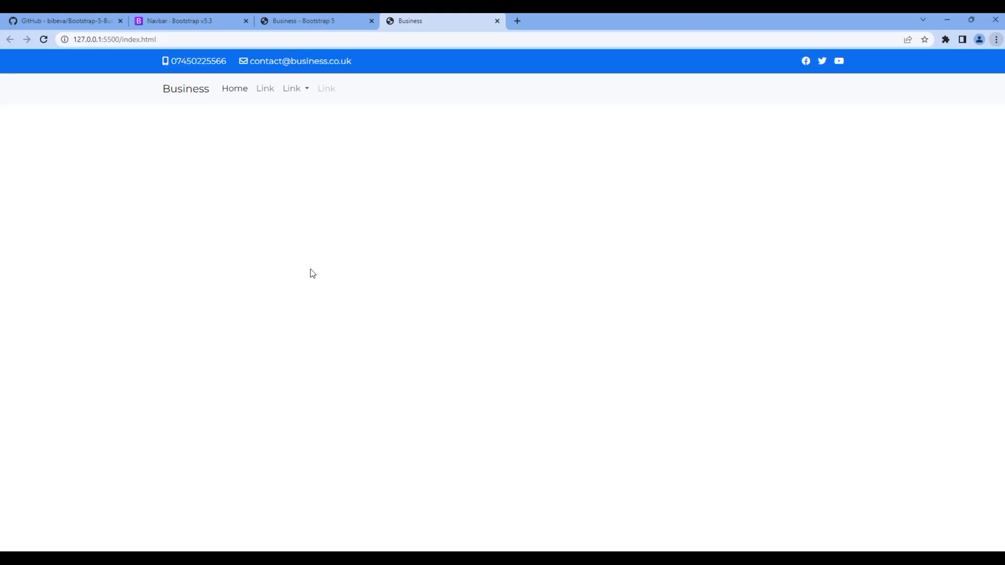
mouse_move(222, 100)
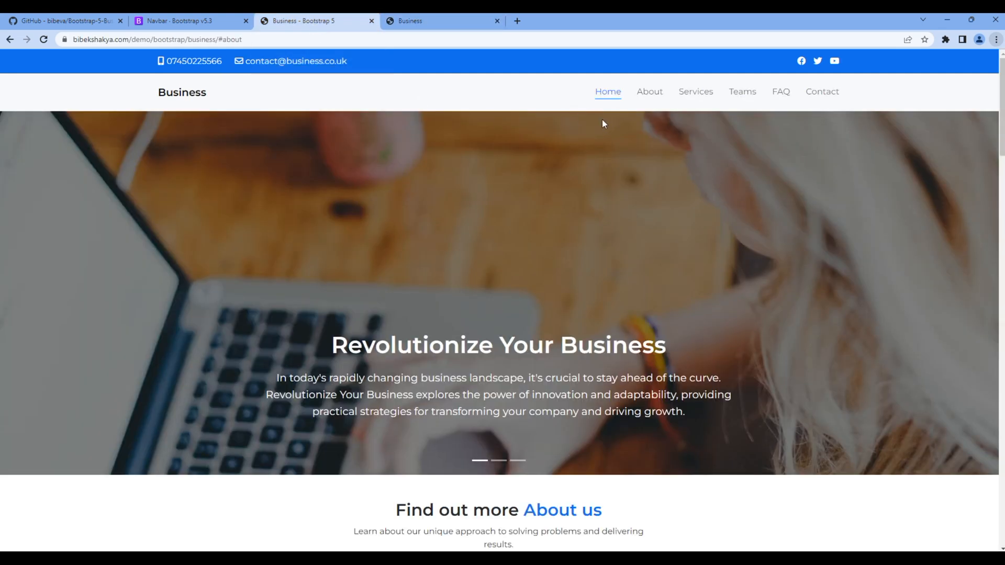
mouse_move(737, 114)
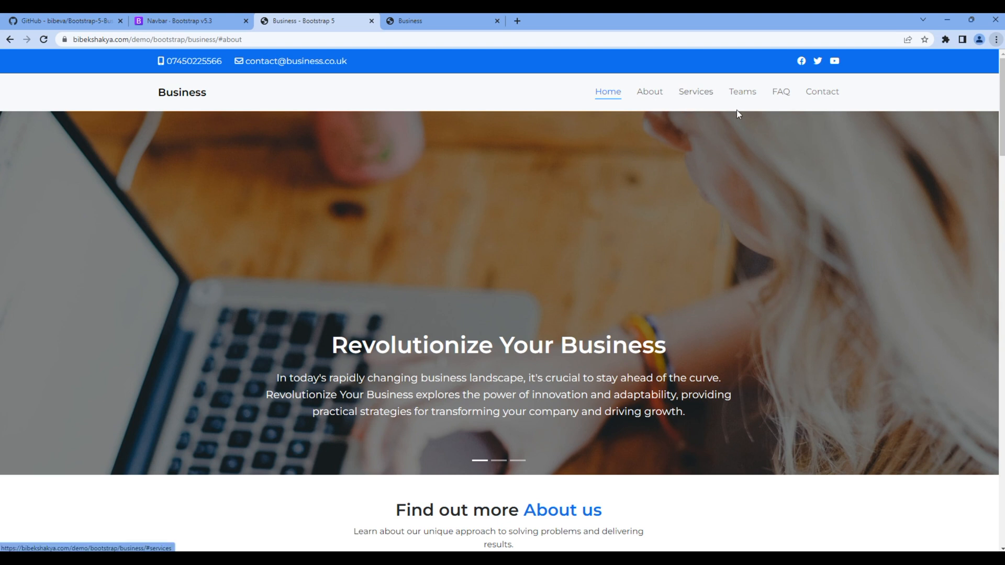
mouse_move(343, 357)
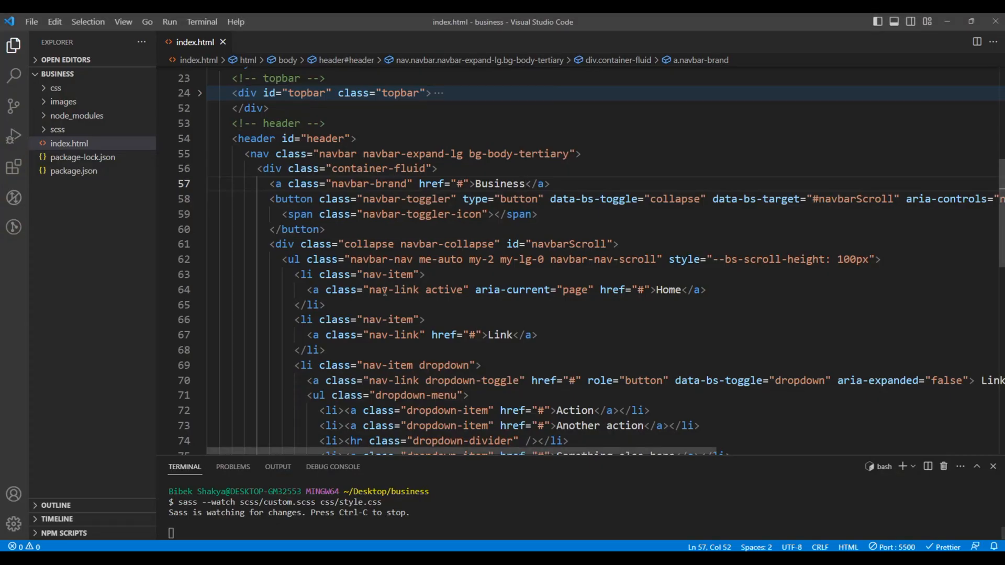
Step: Remove the dropdown and disabled link items from the navbar list
scroll(down, 3)
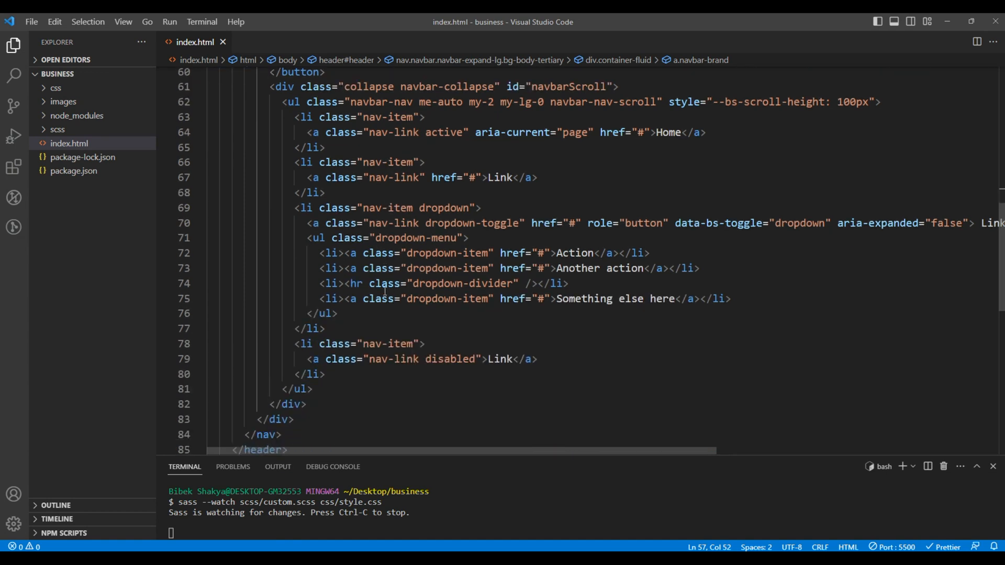
click(328, 374)
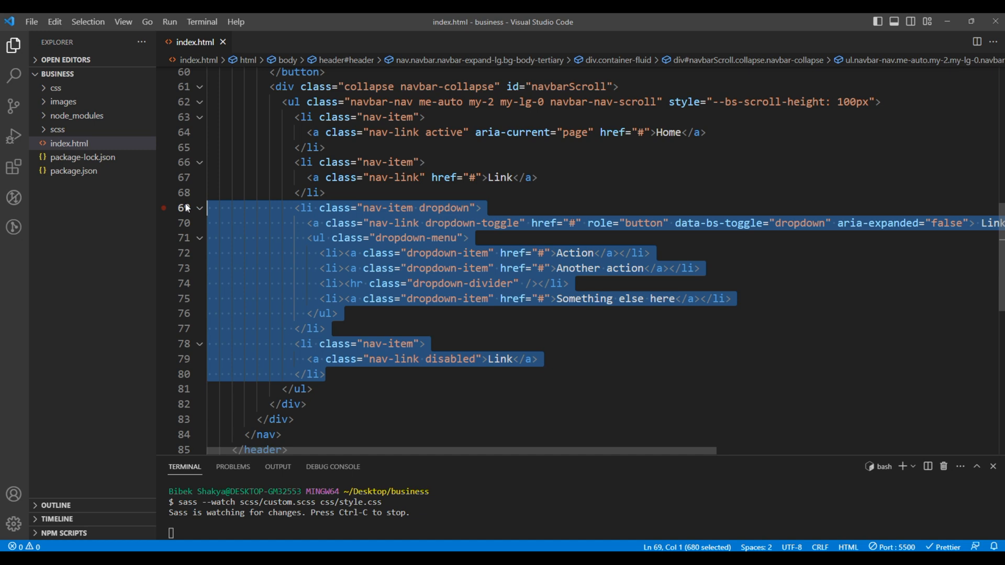
key(Delete)
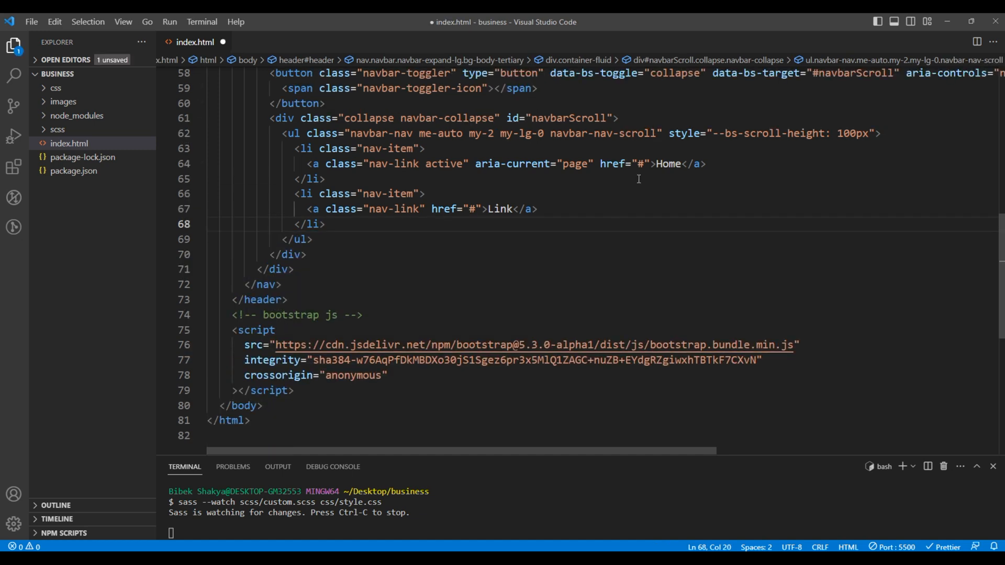
Step: Rename the repeated About links to Services, Teams, FAQ and Contact, and save
double_click(667, 163)
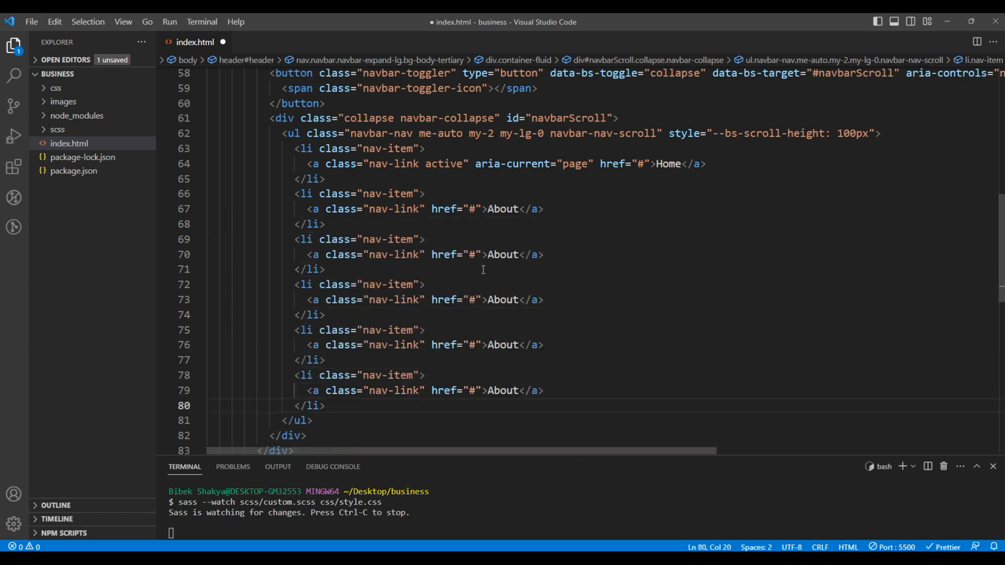
double_click(502, 254)
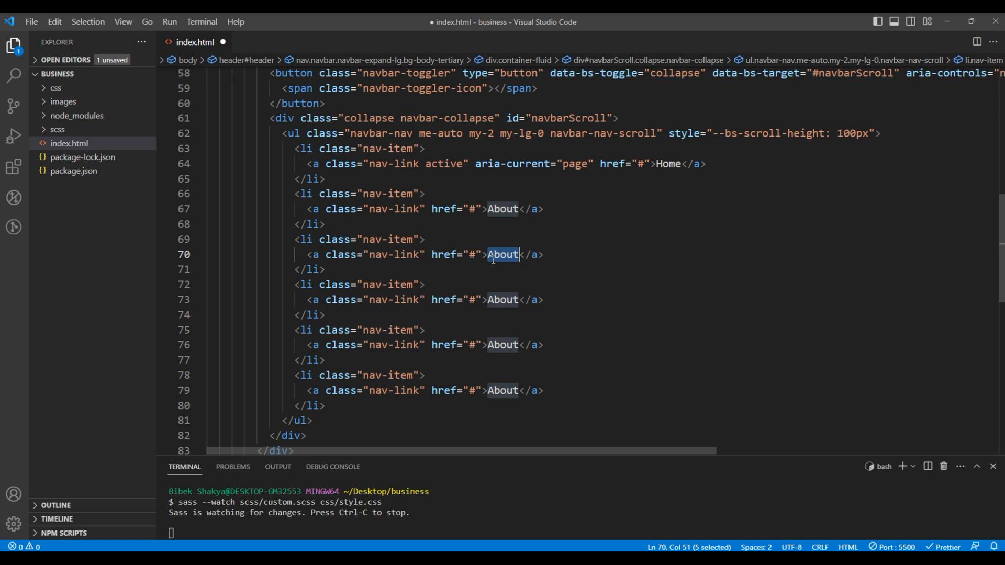
text(Services)
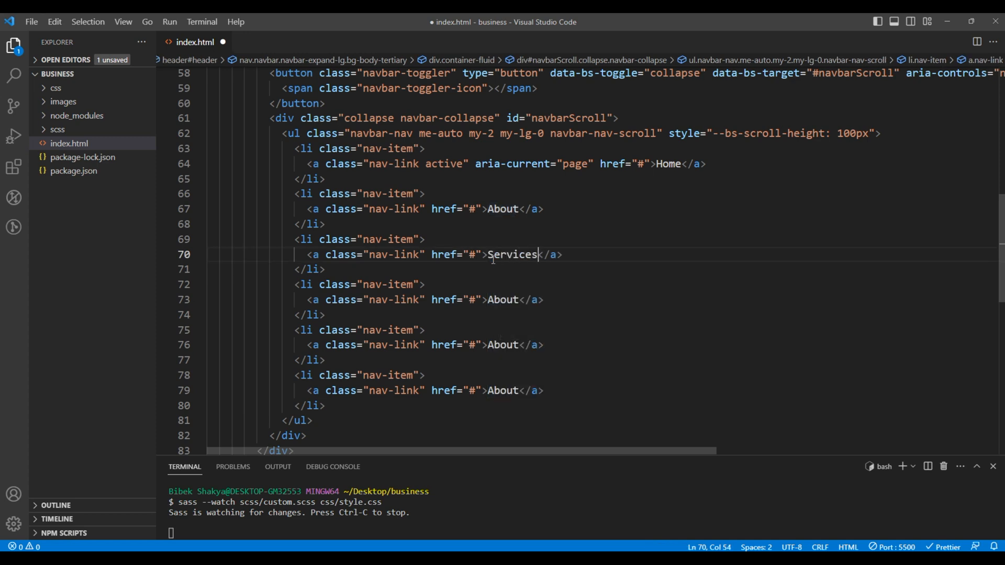
double_click(502, 300)
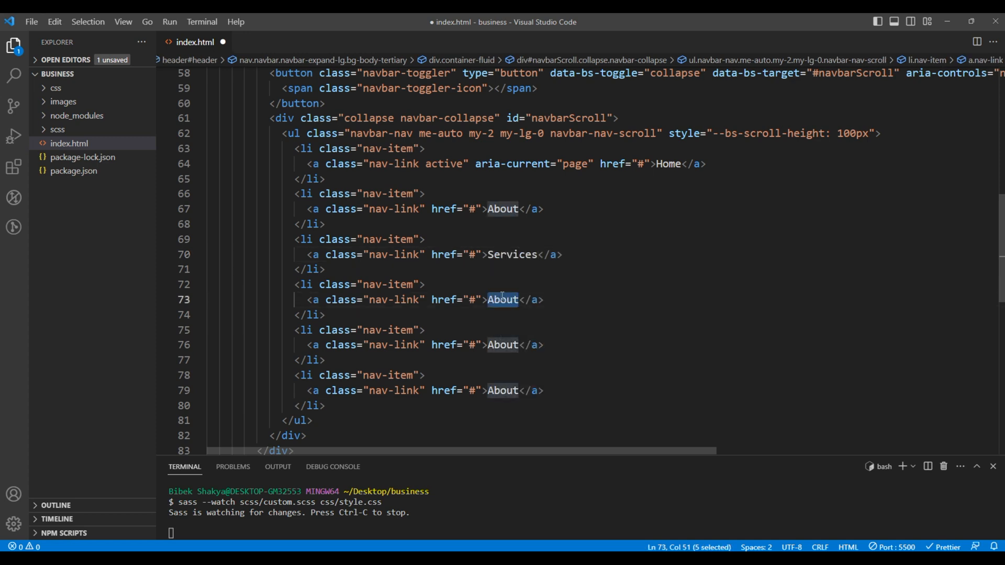
text(Teams)
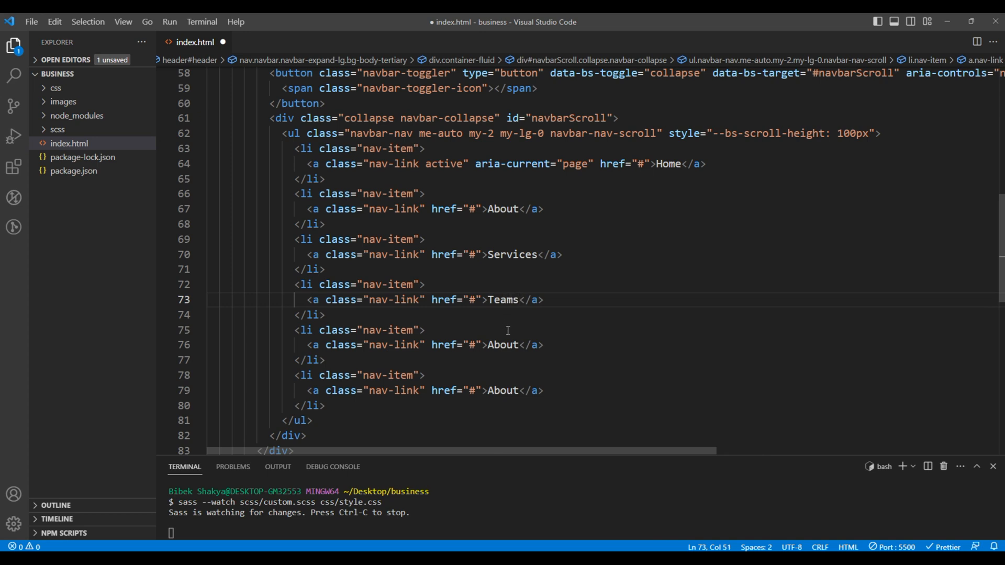
text(FA)
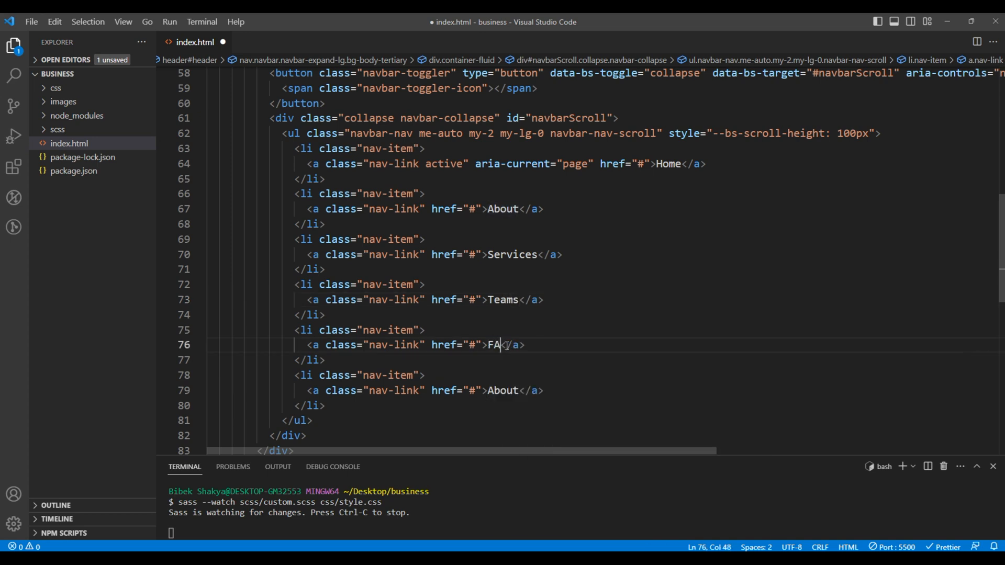
text(Q)
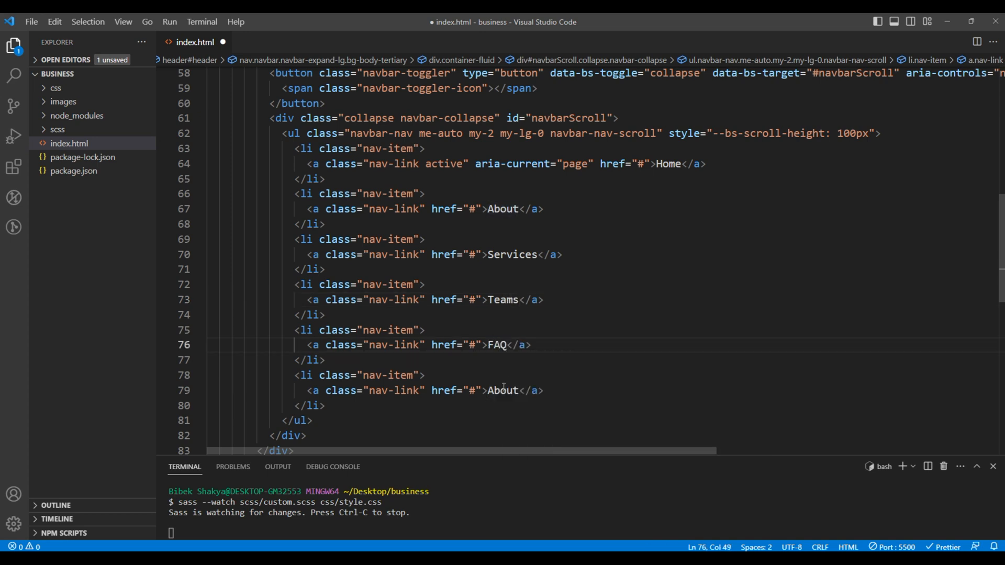
text(Contact)
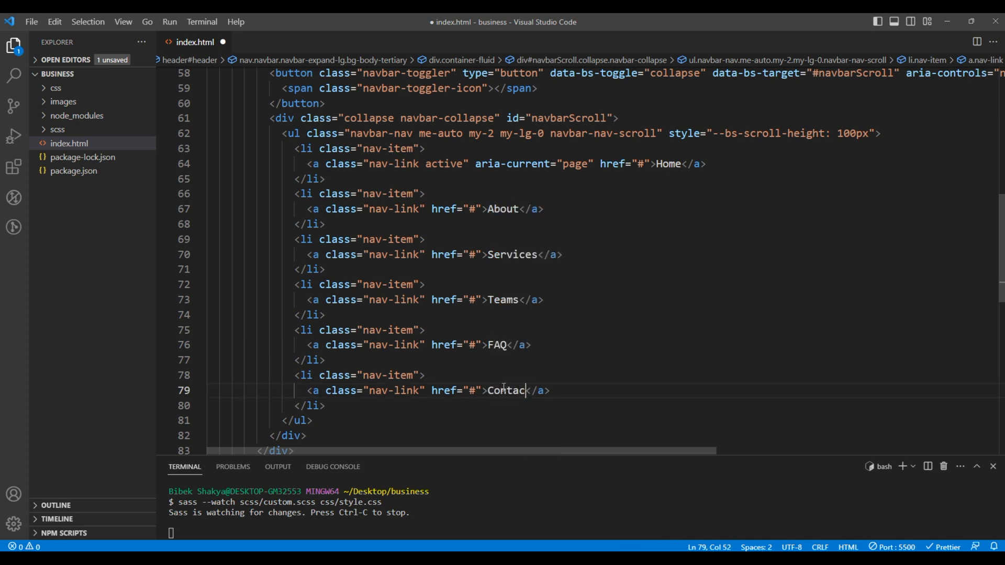
key(ctrl+s)
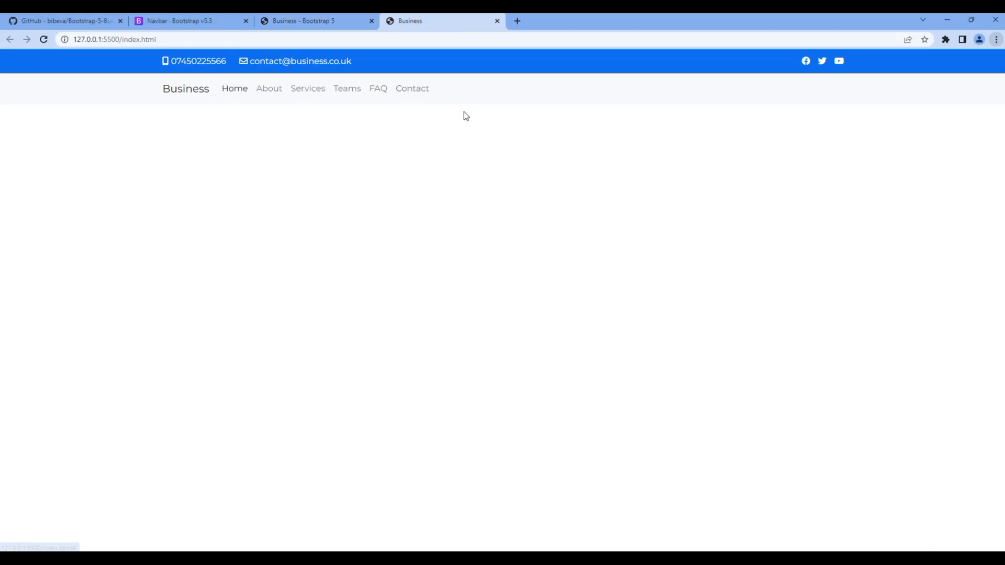
Step: Compare with the finished demo site, then browse a stylesheet in the GitHub repo's scss folder
click(314, 20)
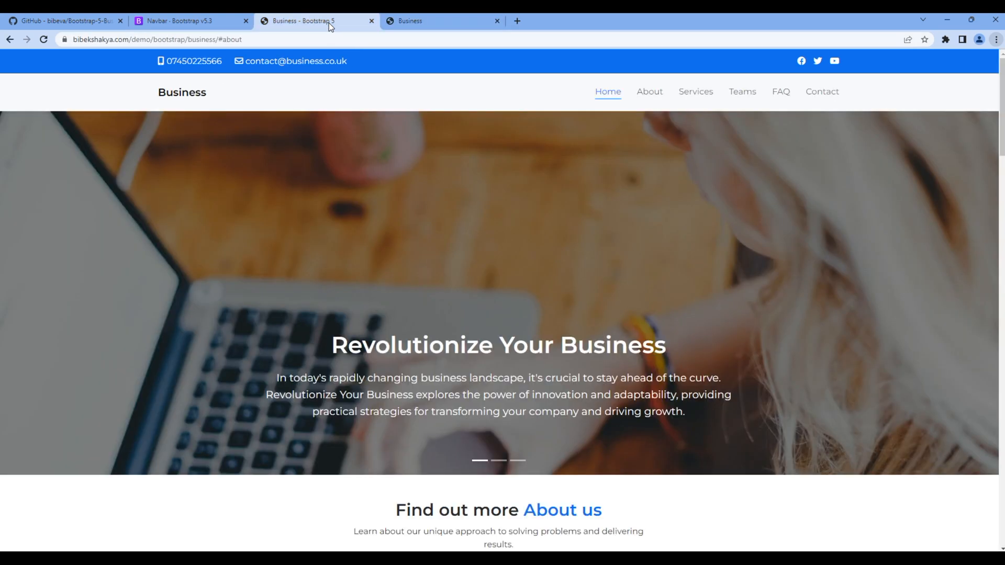
mouse_move(653, 80)
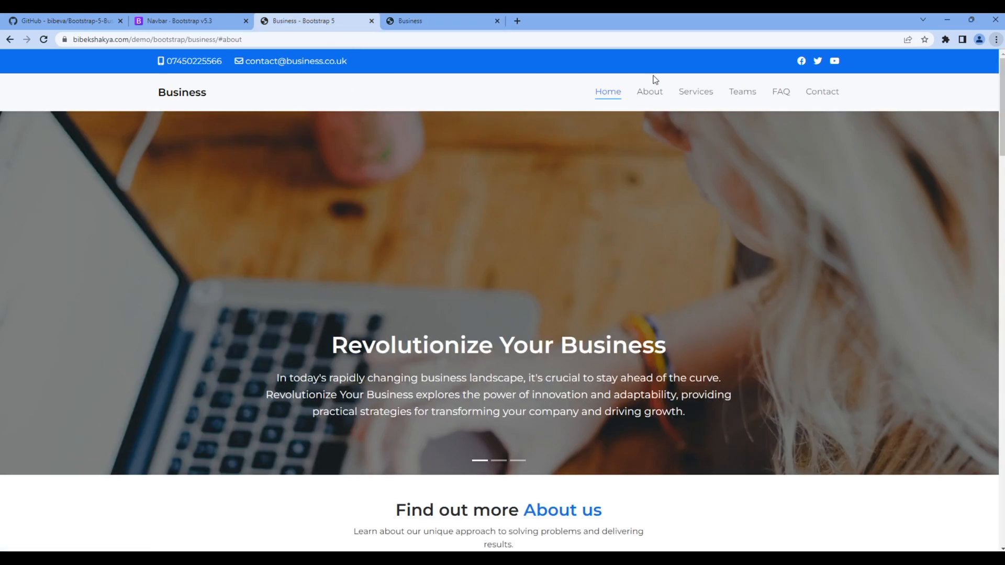
mouse_move(315, 119)
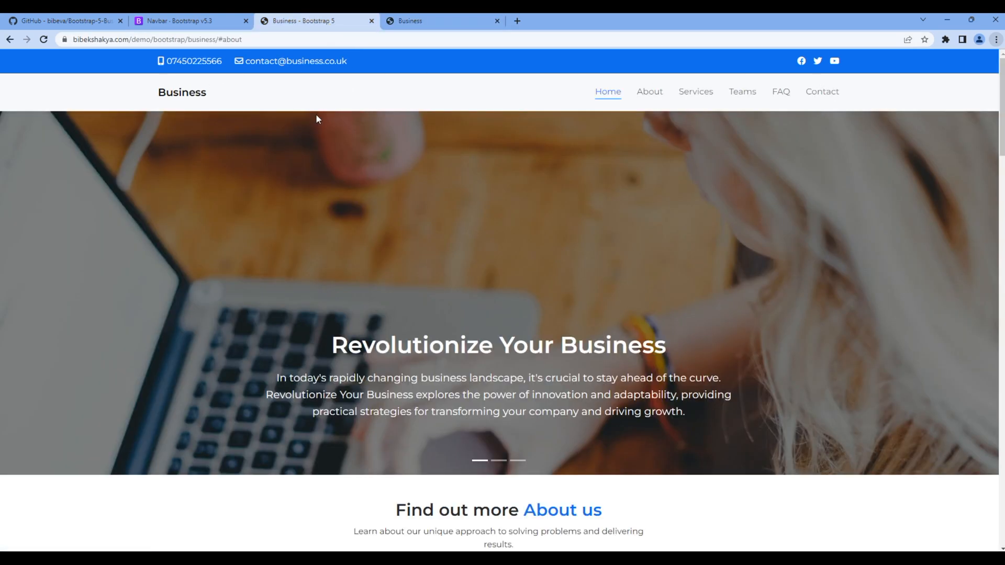
mouse_move(99, 31)
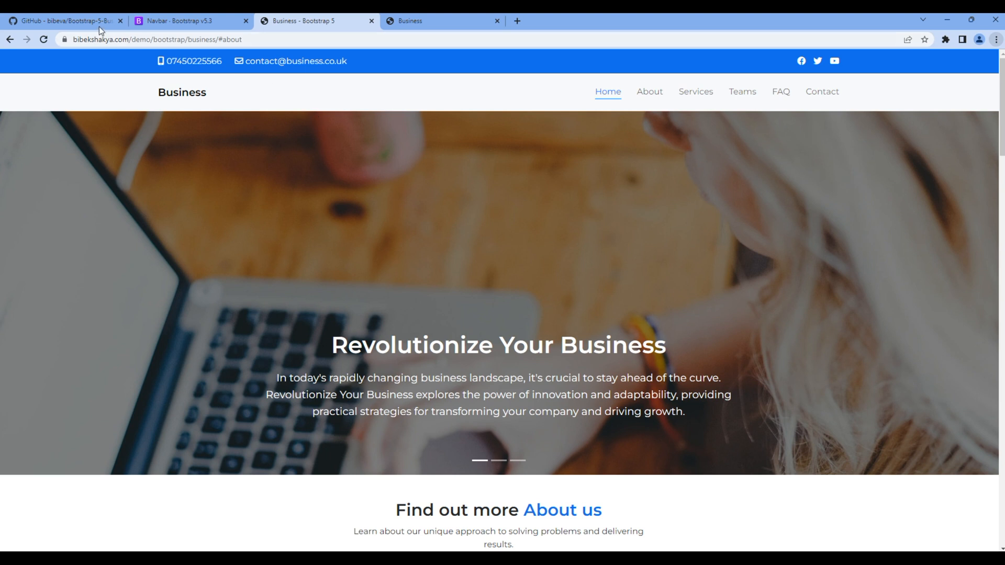
click(60, 20)
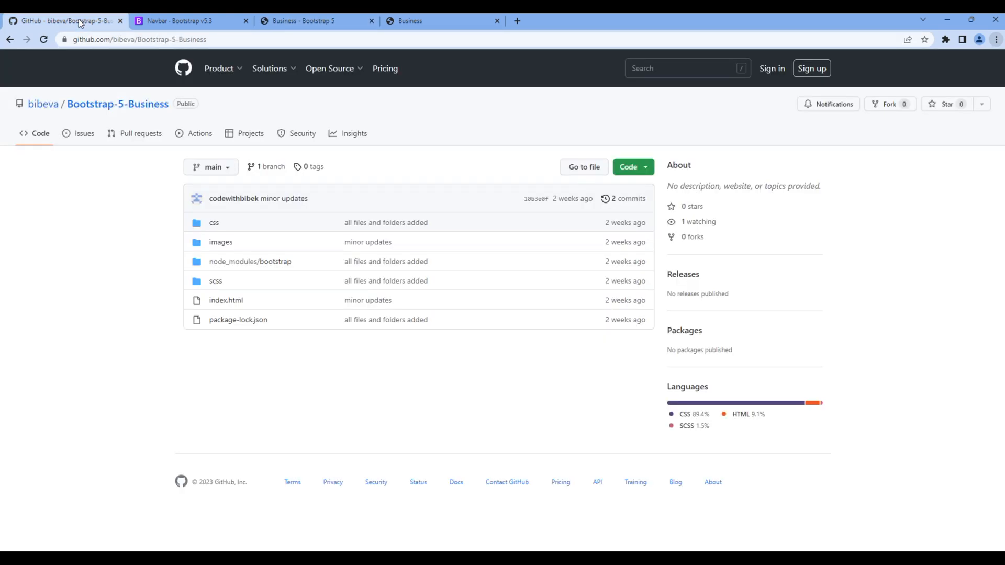
click(215, 280)
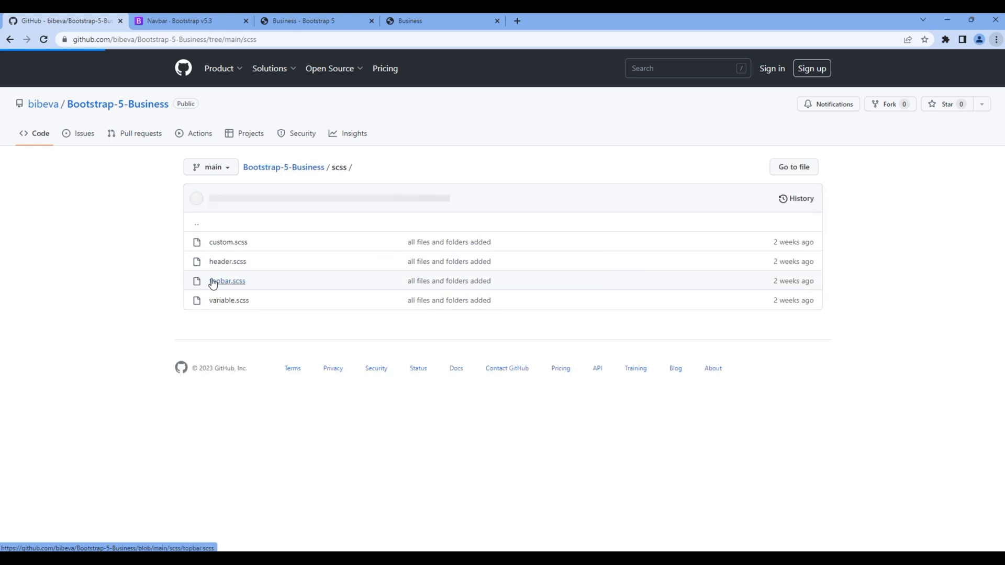
click(226, 261)
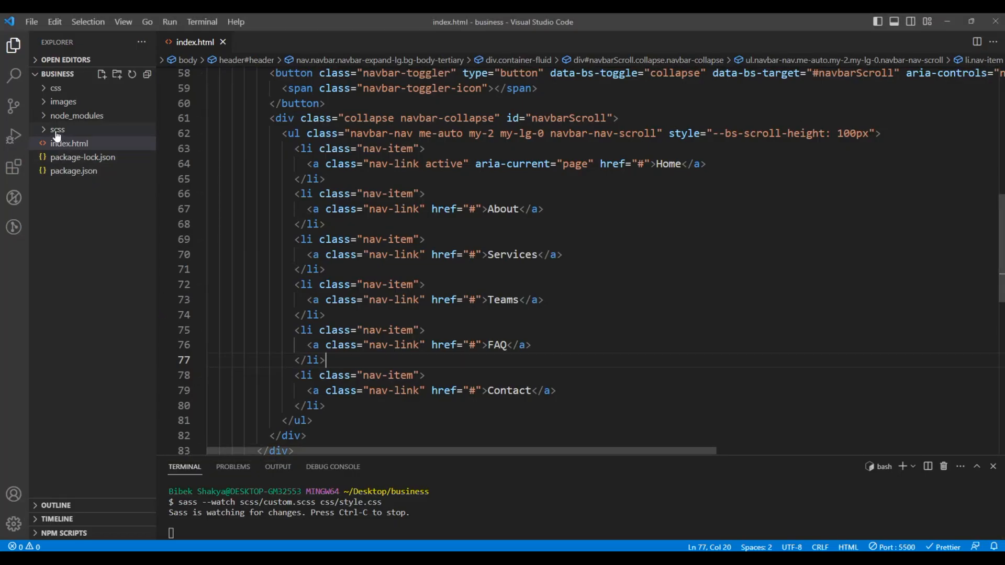
Step: Create header.scss in the scss folder with the navbar styles and save it
right_click(58, 129)
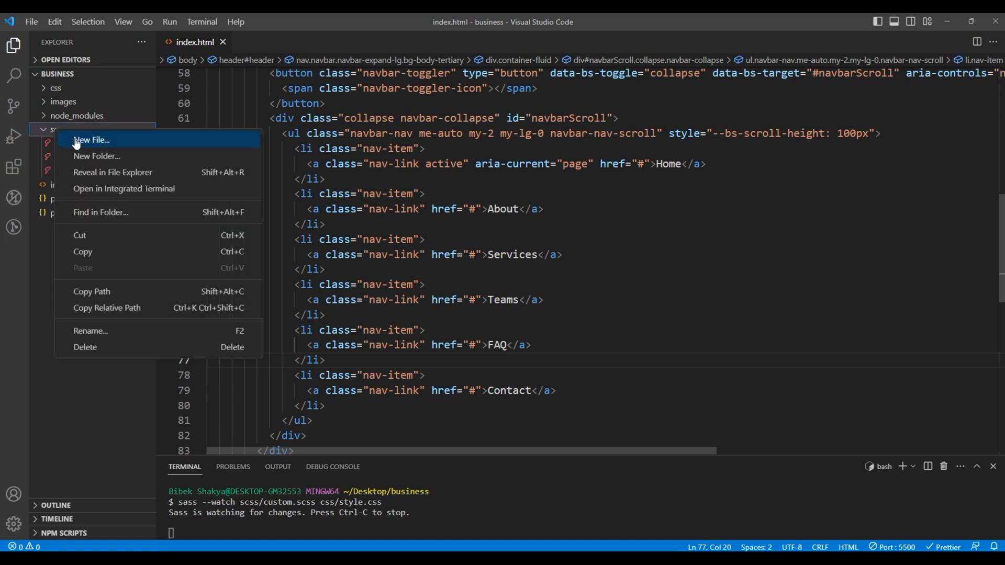
click(92, 140)
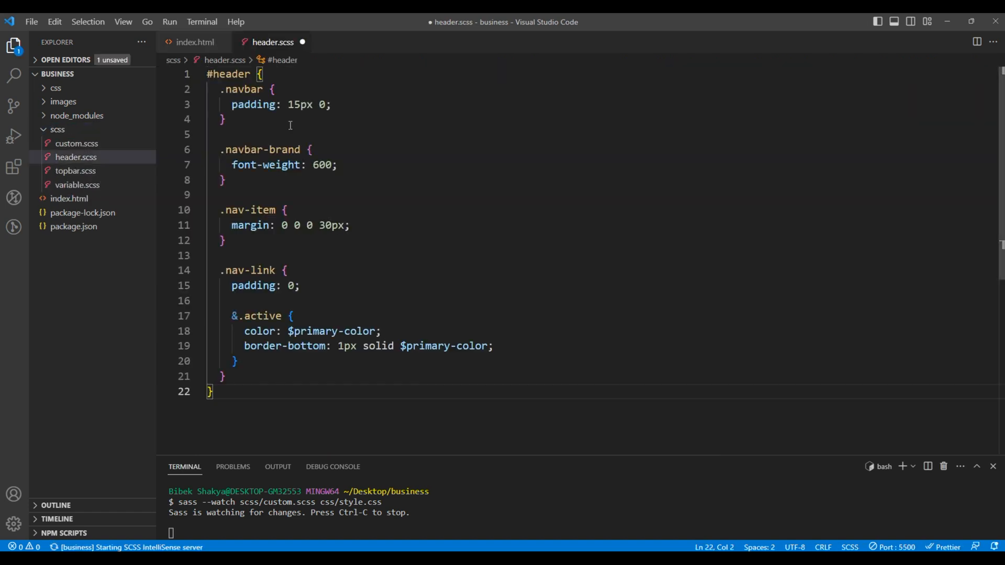
key(ctrl+s)
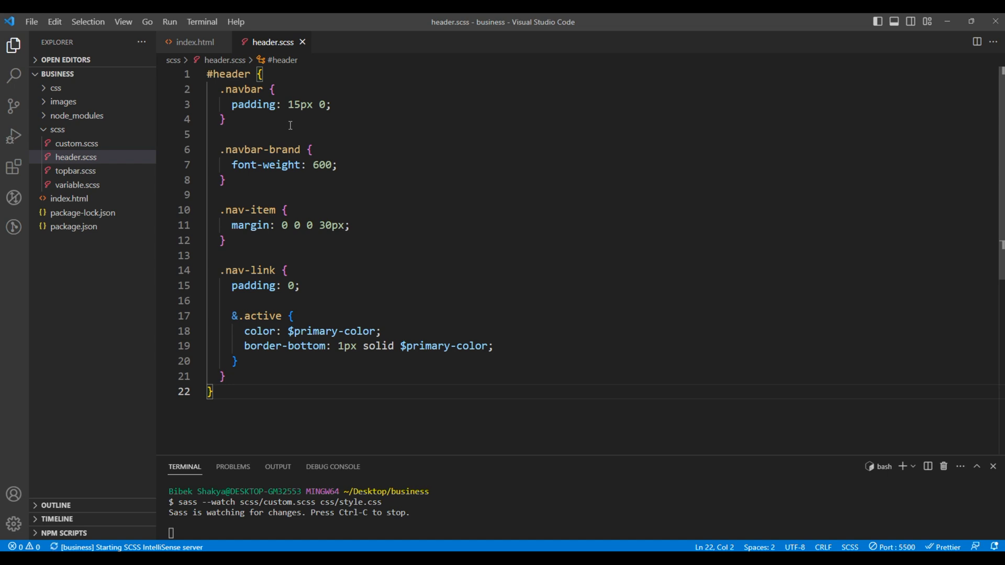
mouse_move(77, 146)
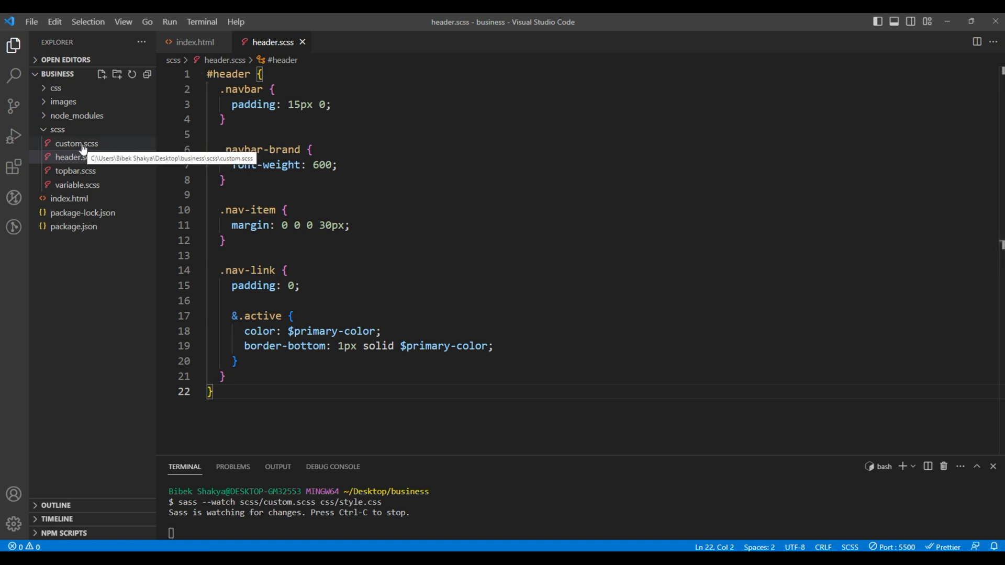
click(76, 143)
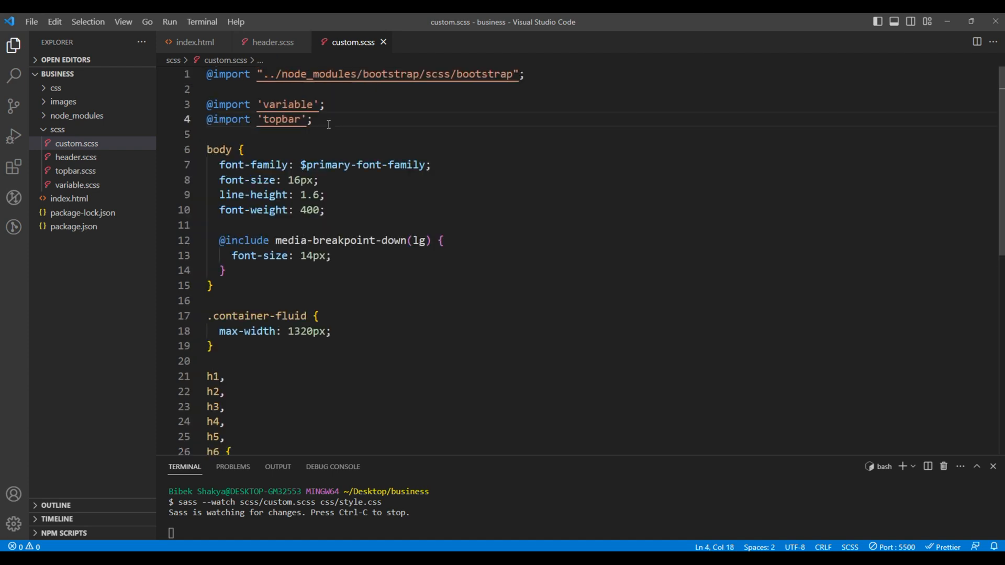
text(@import 'head)
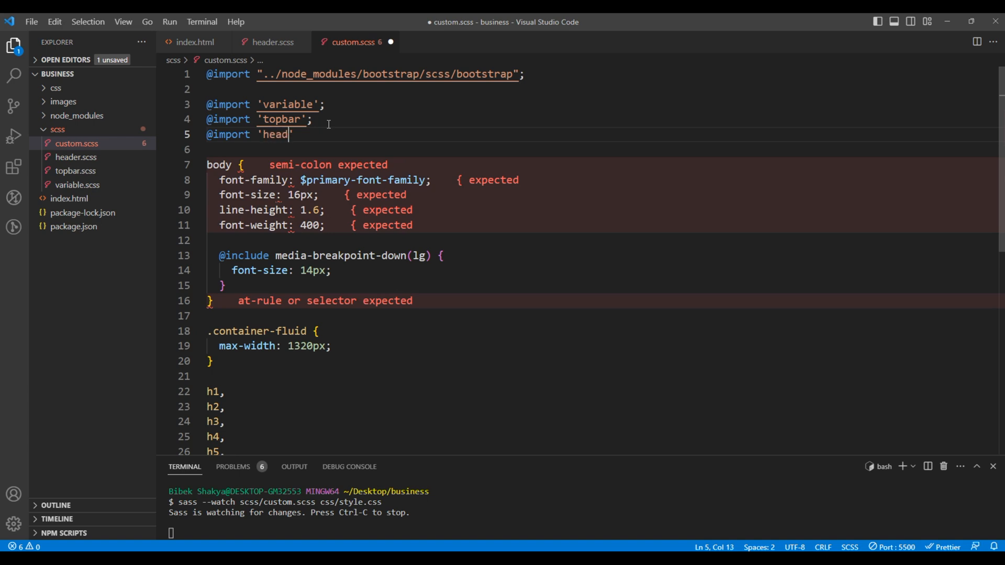
text(er';)
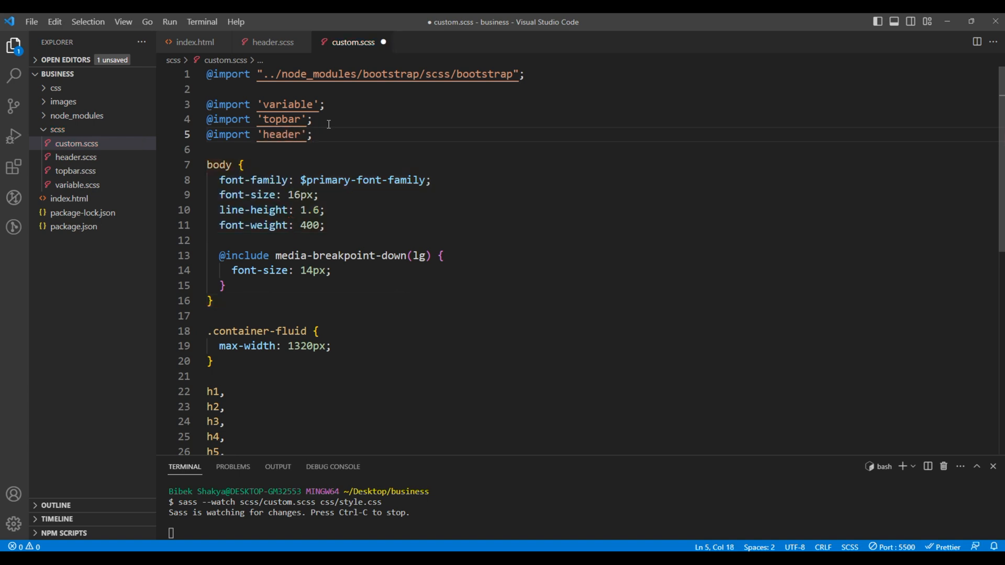
key(ctrl+s)
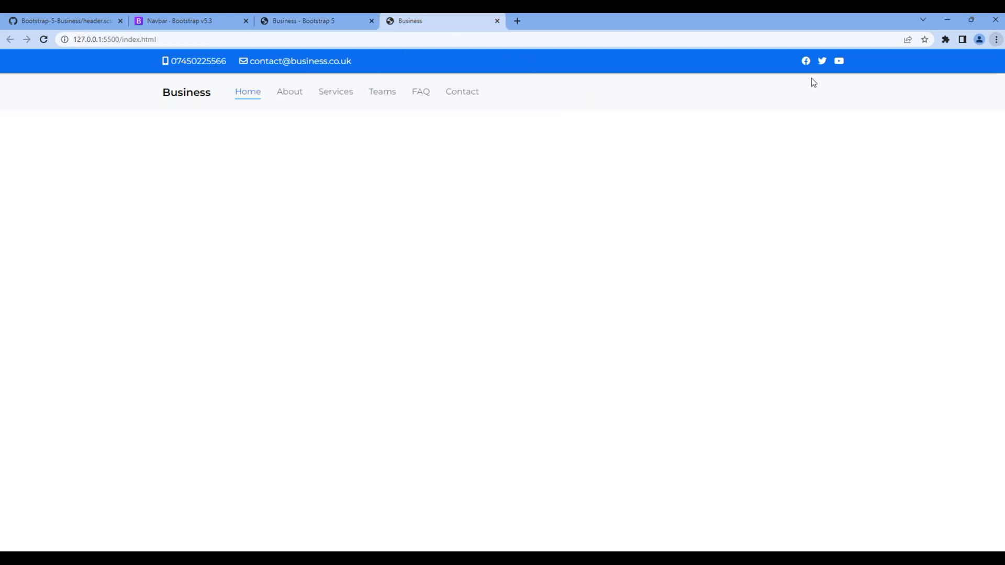
mouse_move(513, 105)
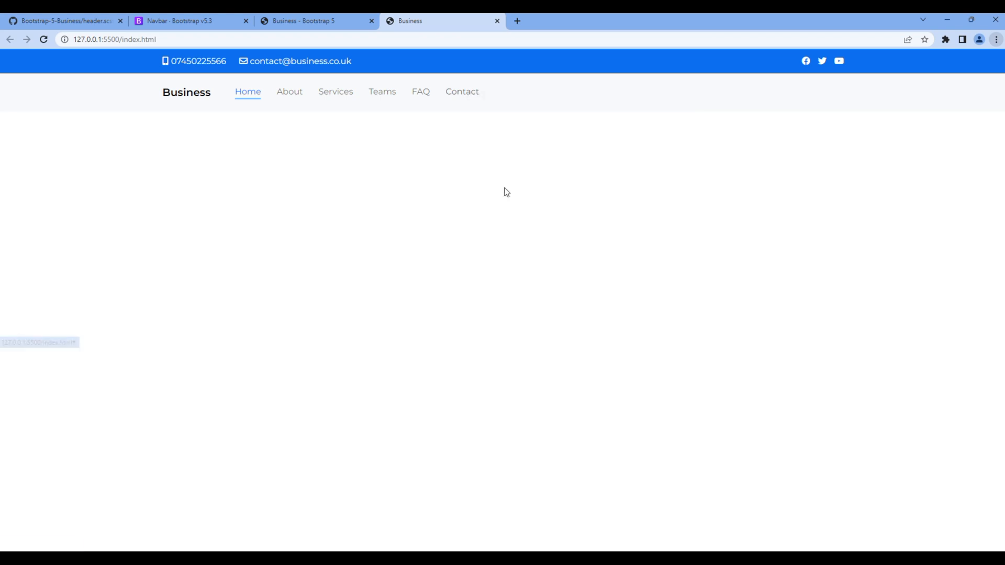
Step: Inspect div#navbarScroll in DevTools and adjust its flex styles so the links move right
click(461, 91)
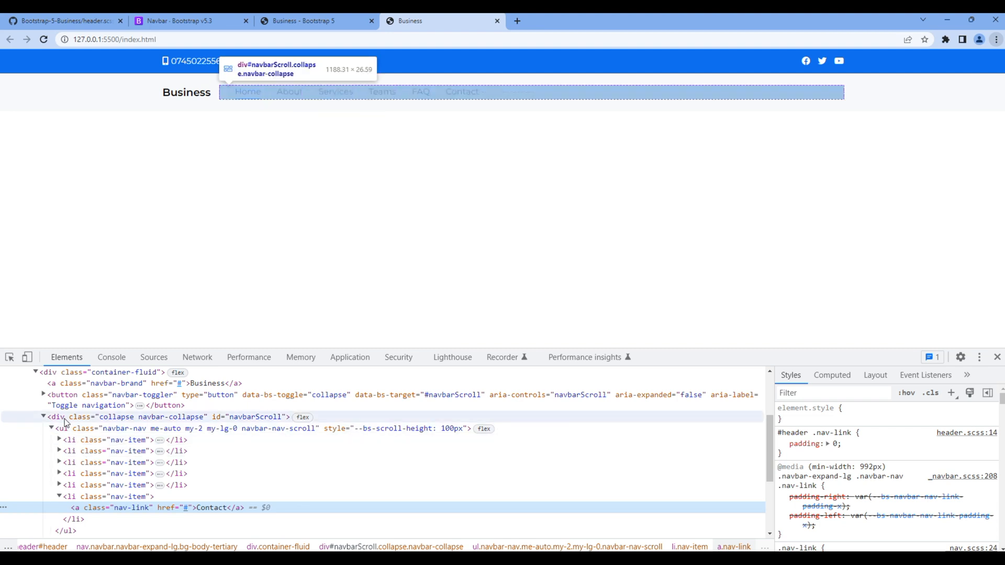
click(83, 416)
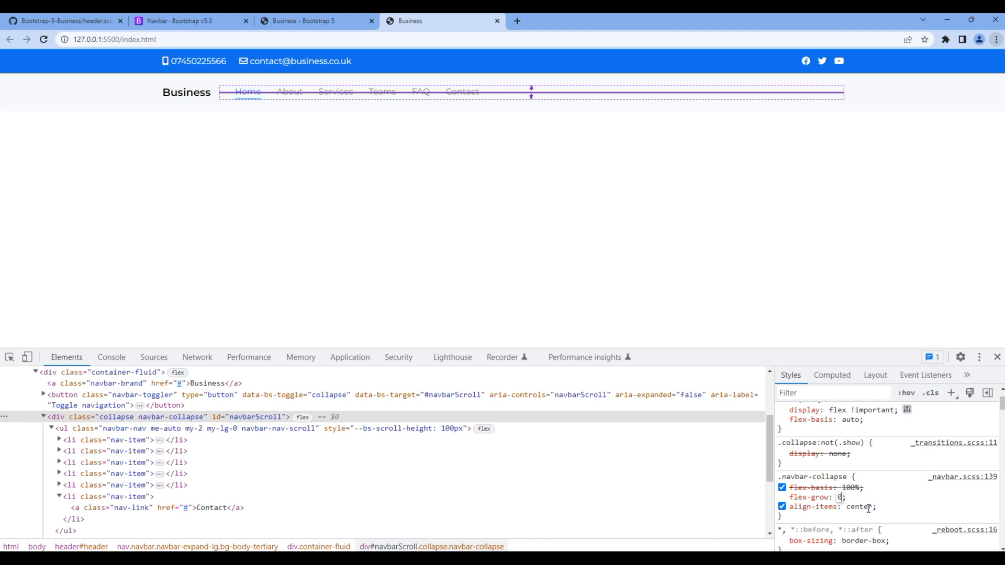
click(781, 497)
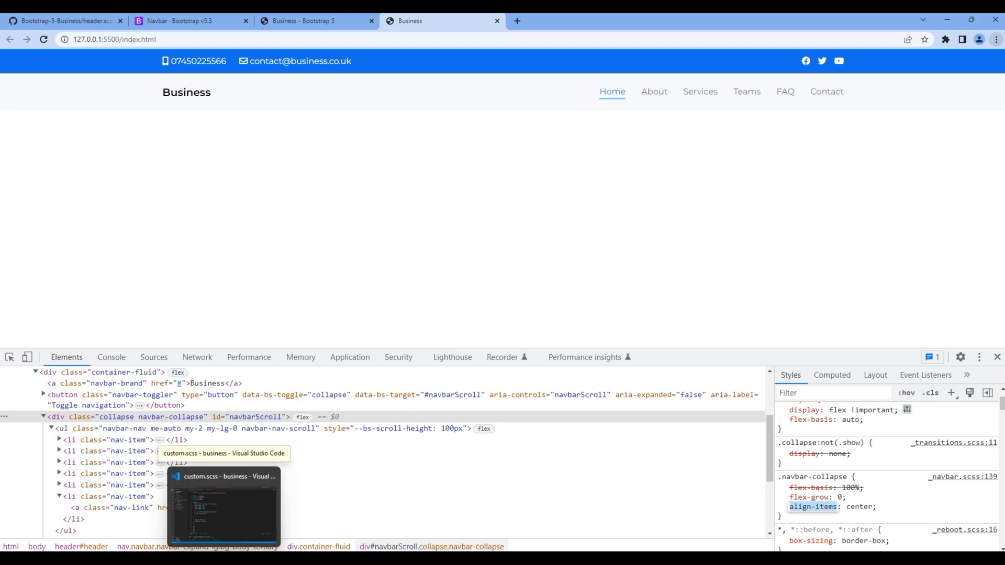
Step: Add a flex alignment class to the navbar-collapse div in index.html
click(222, 506)
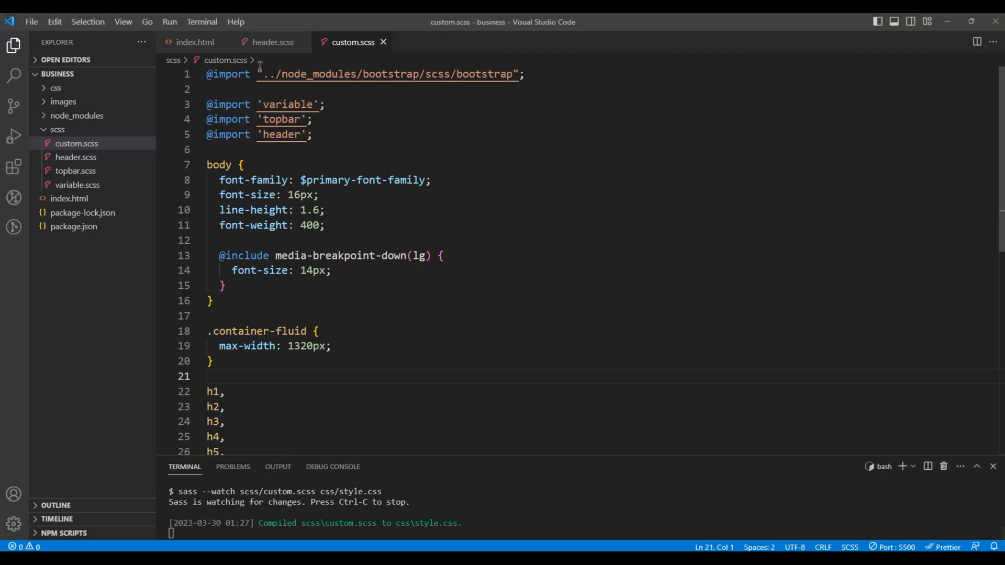
click(194, 42)
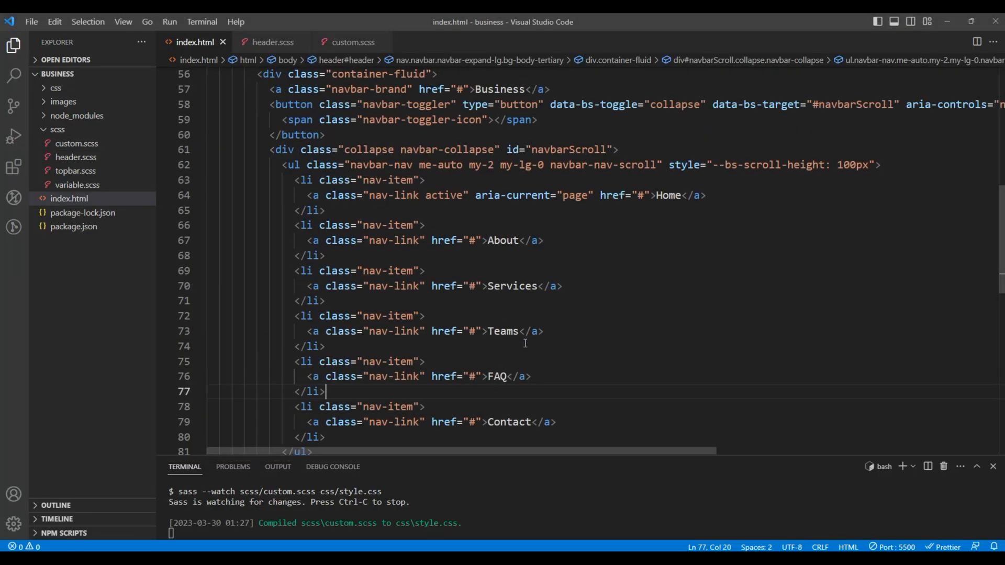
scroll(up, 3)
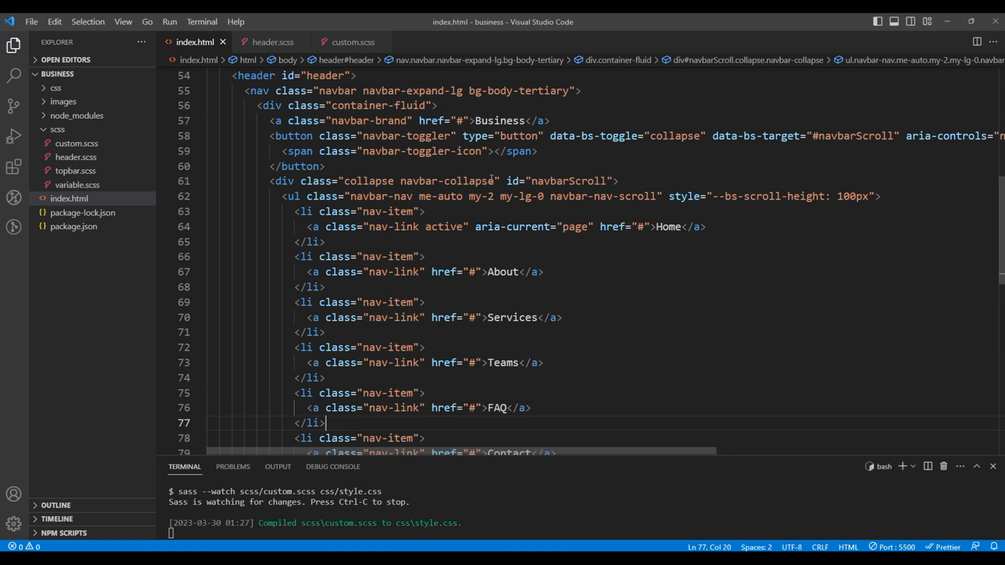
text(fl)
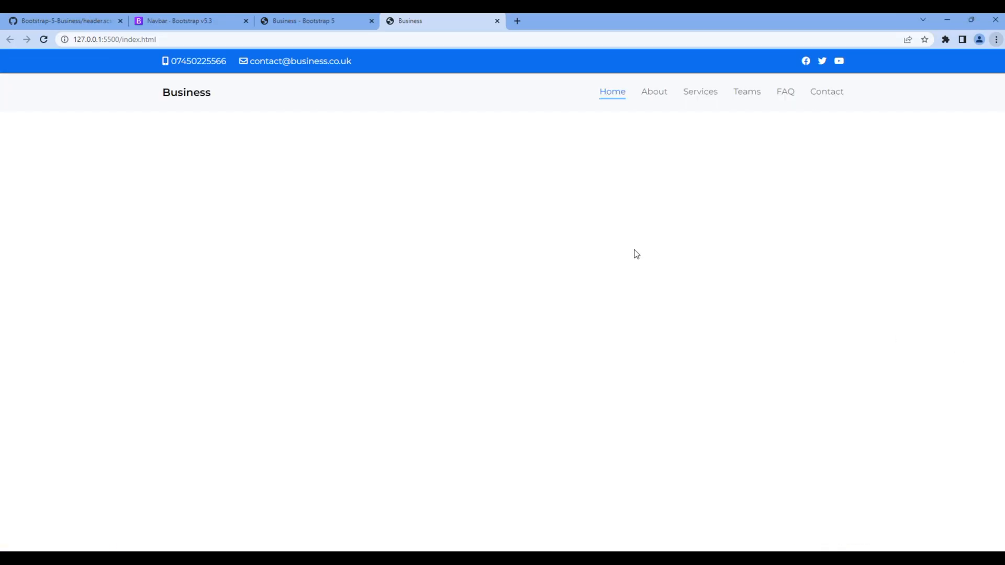
Step: Bring up the finished Business demo tab to compare its navbar with the local page
click(314, 21)
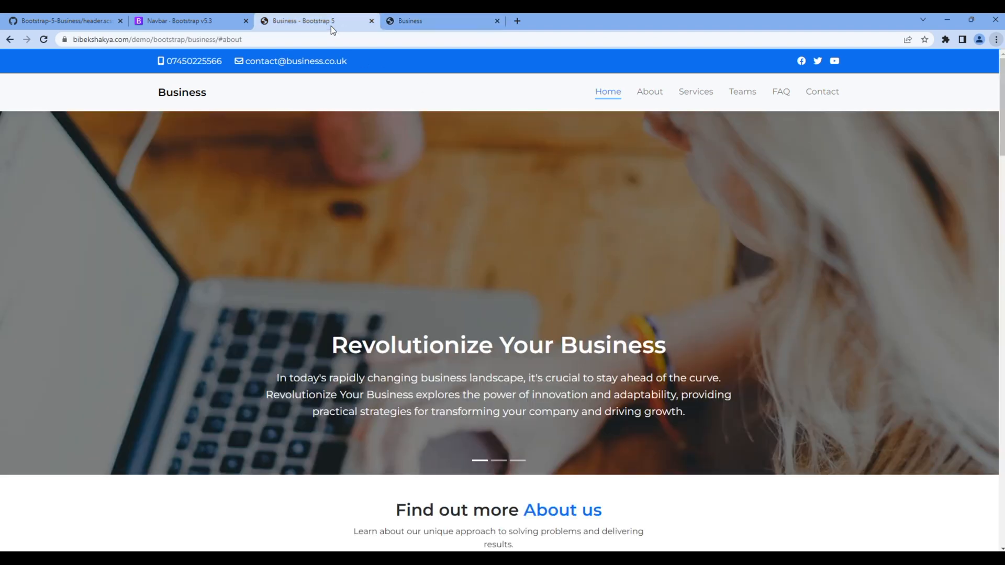